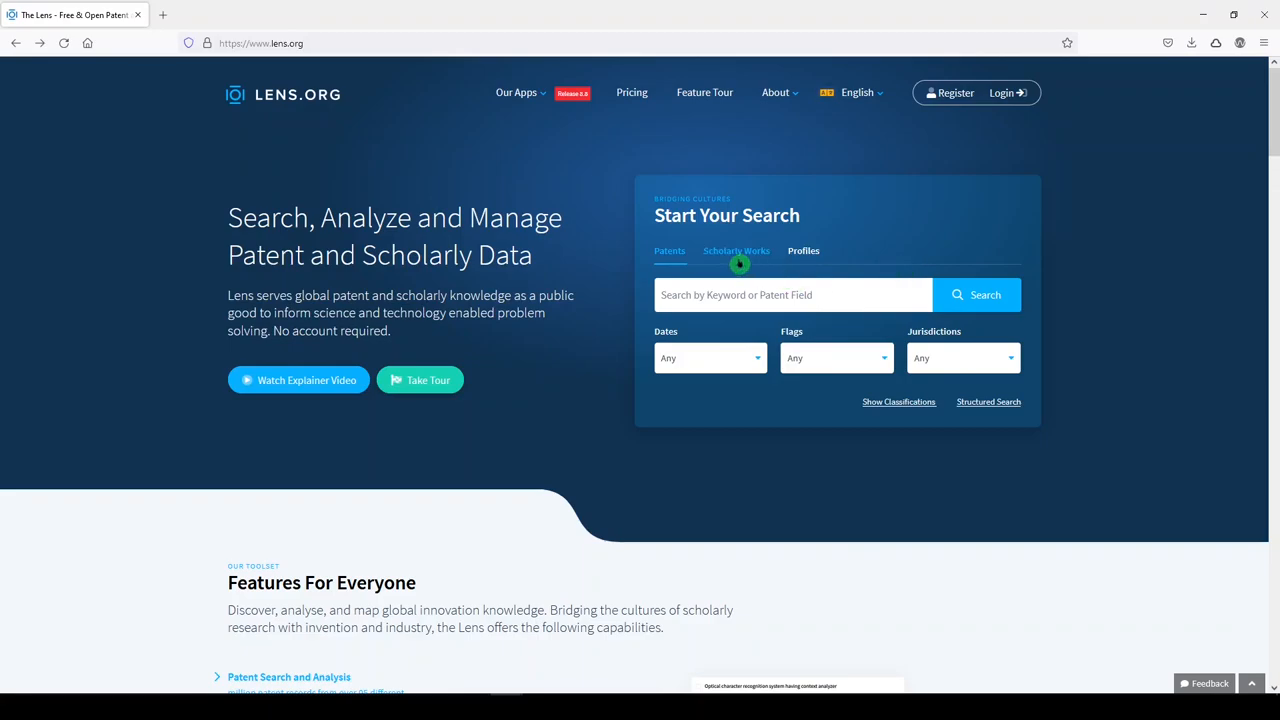
mouse_move(739, 260)
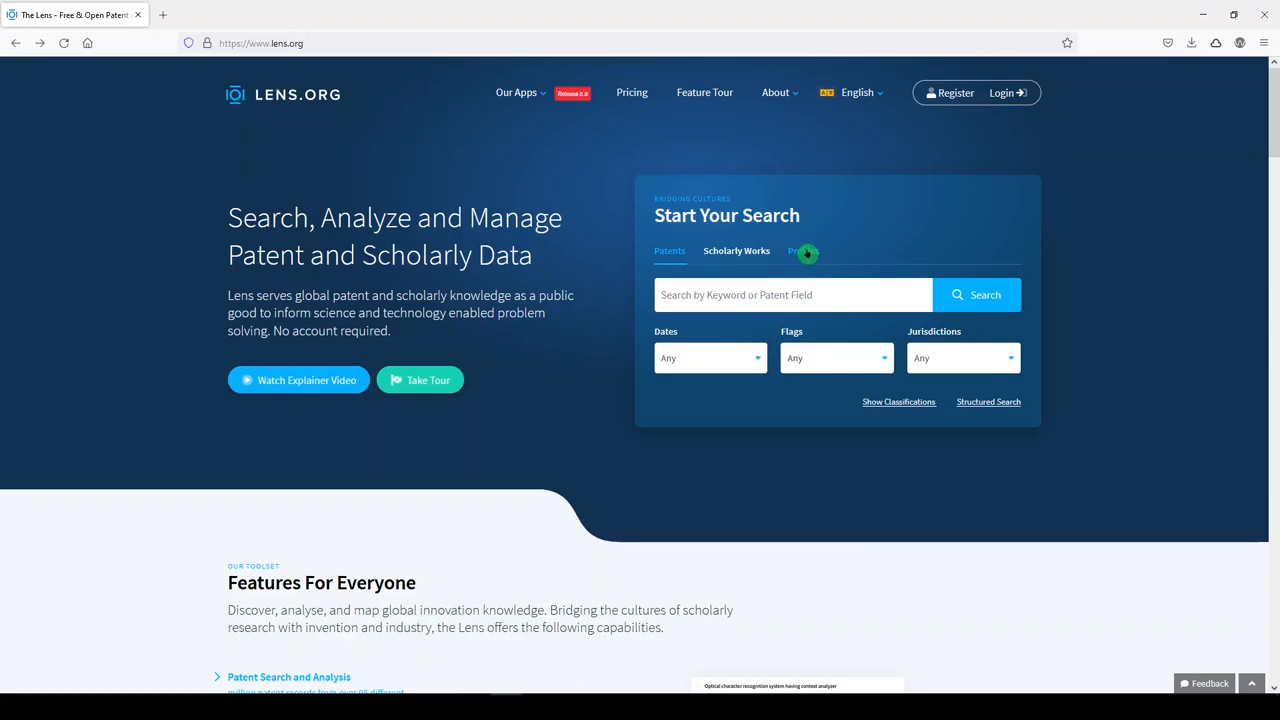
Step: Switch the Start Your Search panel from patents to Profiles mode
left_click(803, 250)
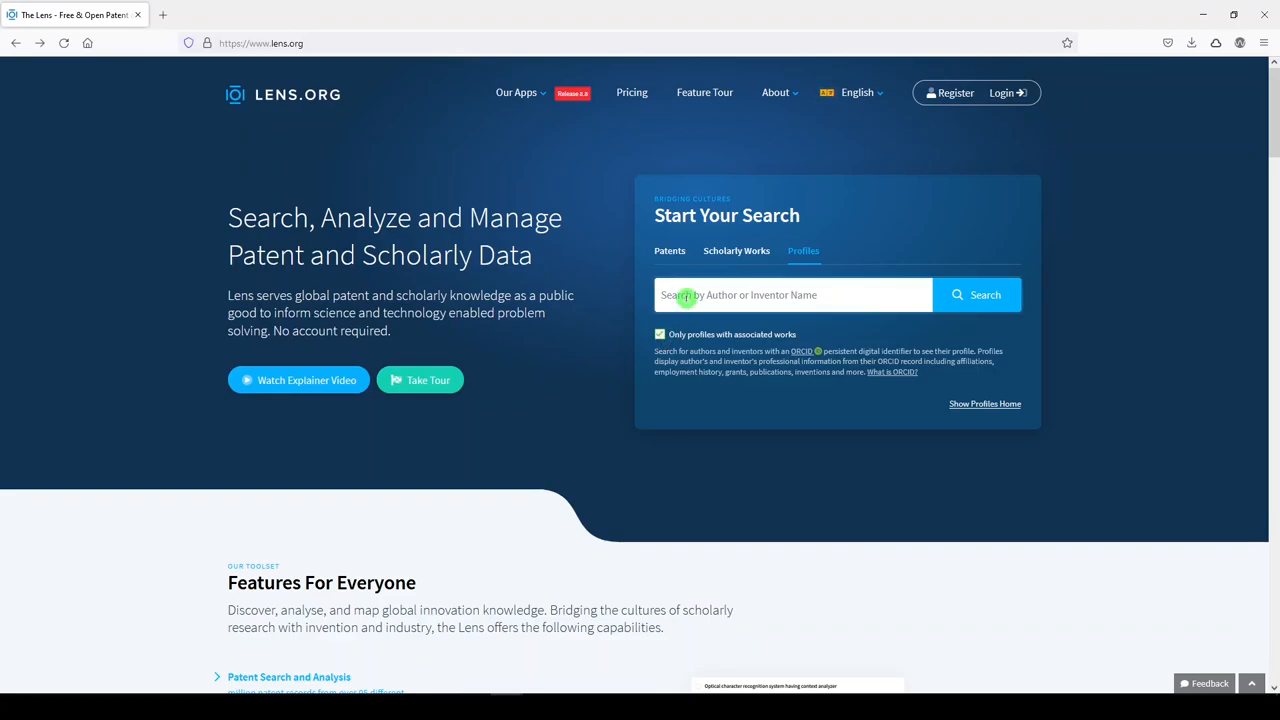
Step: Search profiles for 'anthony fauci' and open Anthony S. Fauci's author profile
type("anthon")
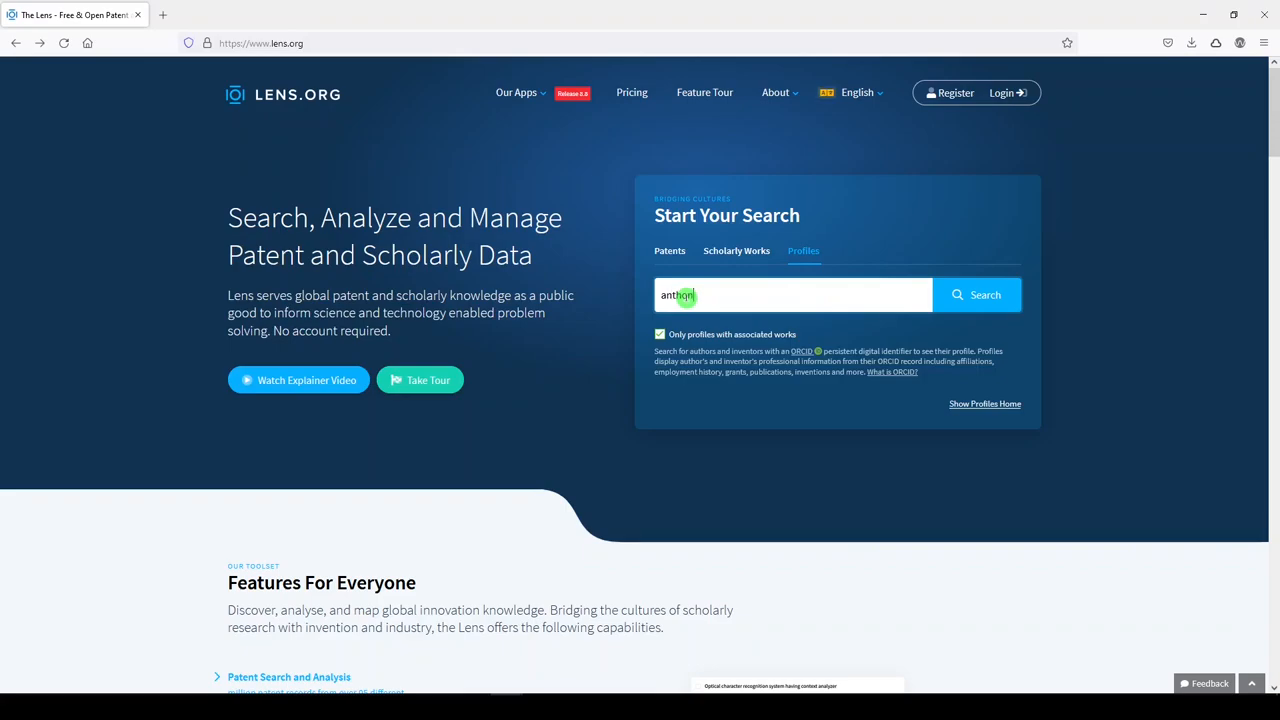
type("fauci")
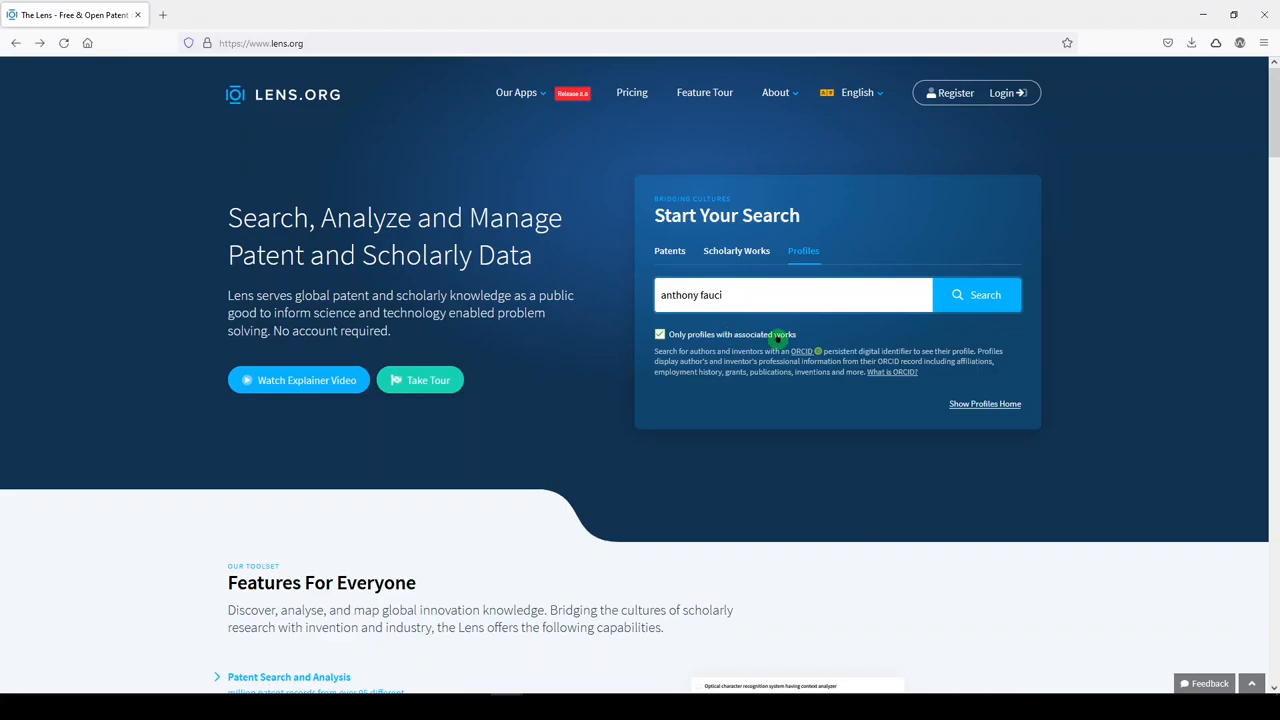
left_click(977, 294)
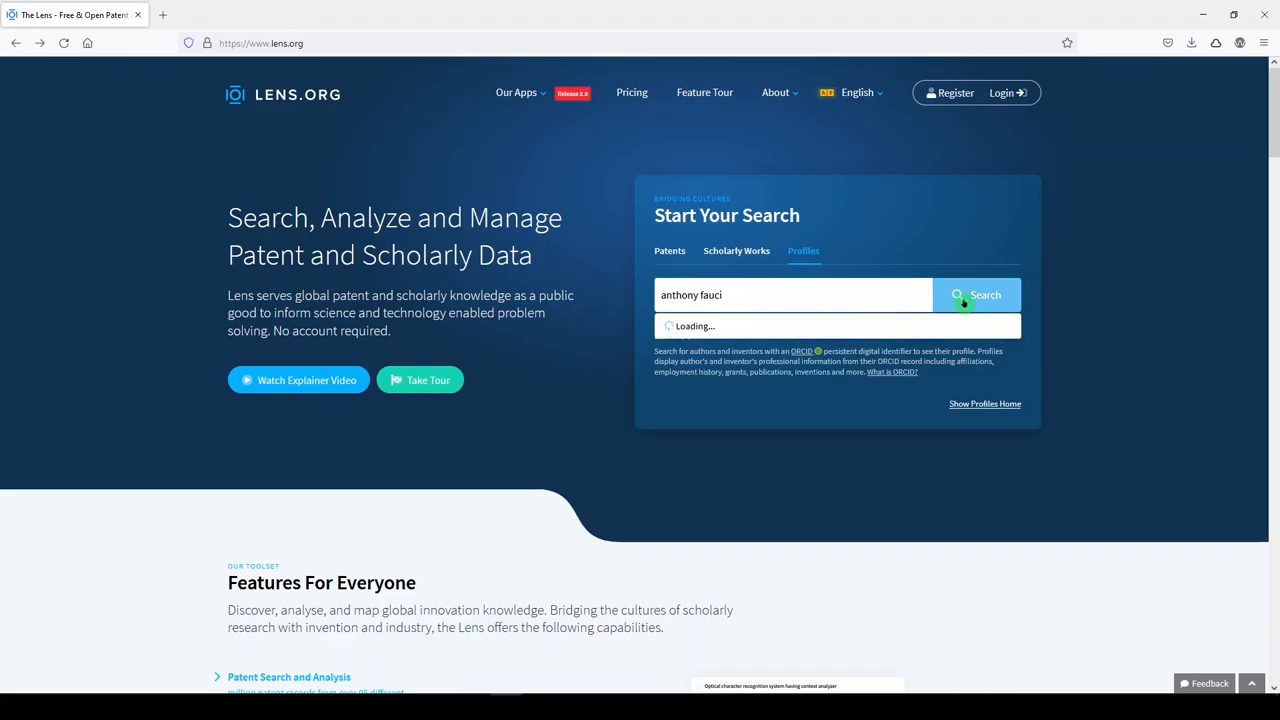
left_click(977, 294)
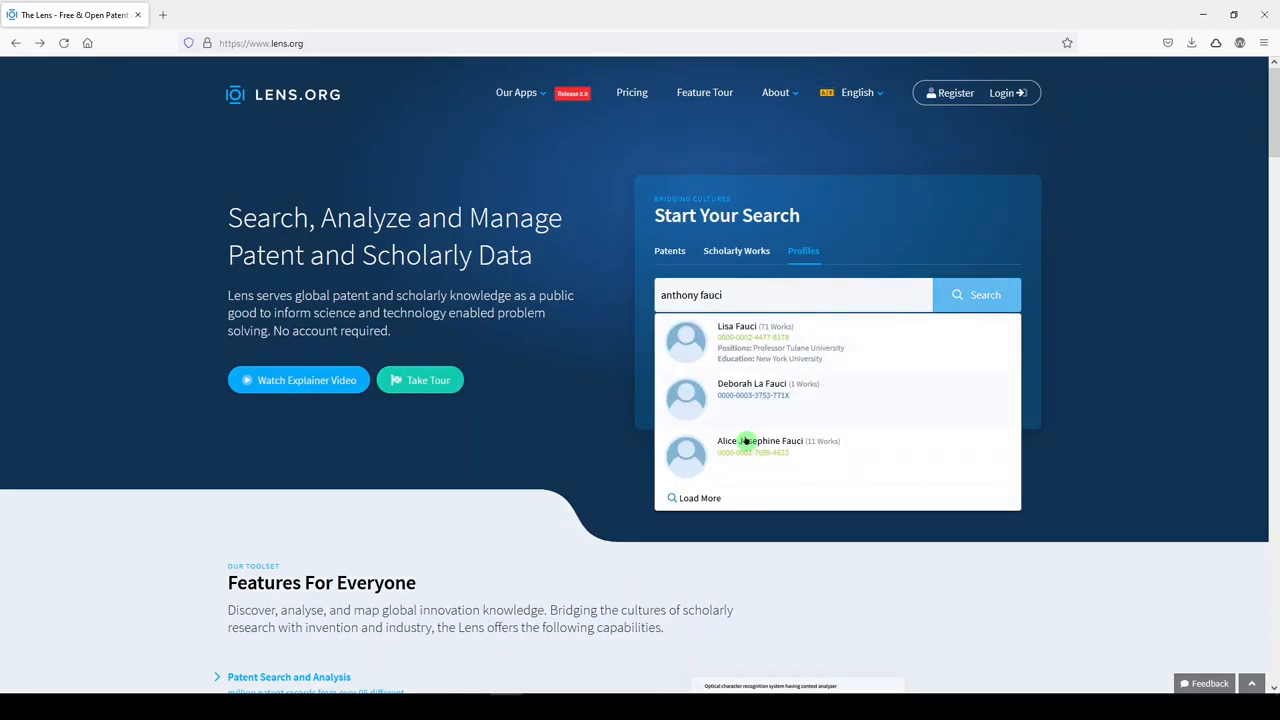
mouse_move(748, 424)
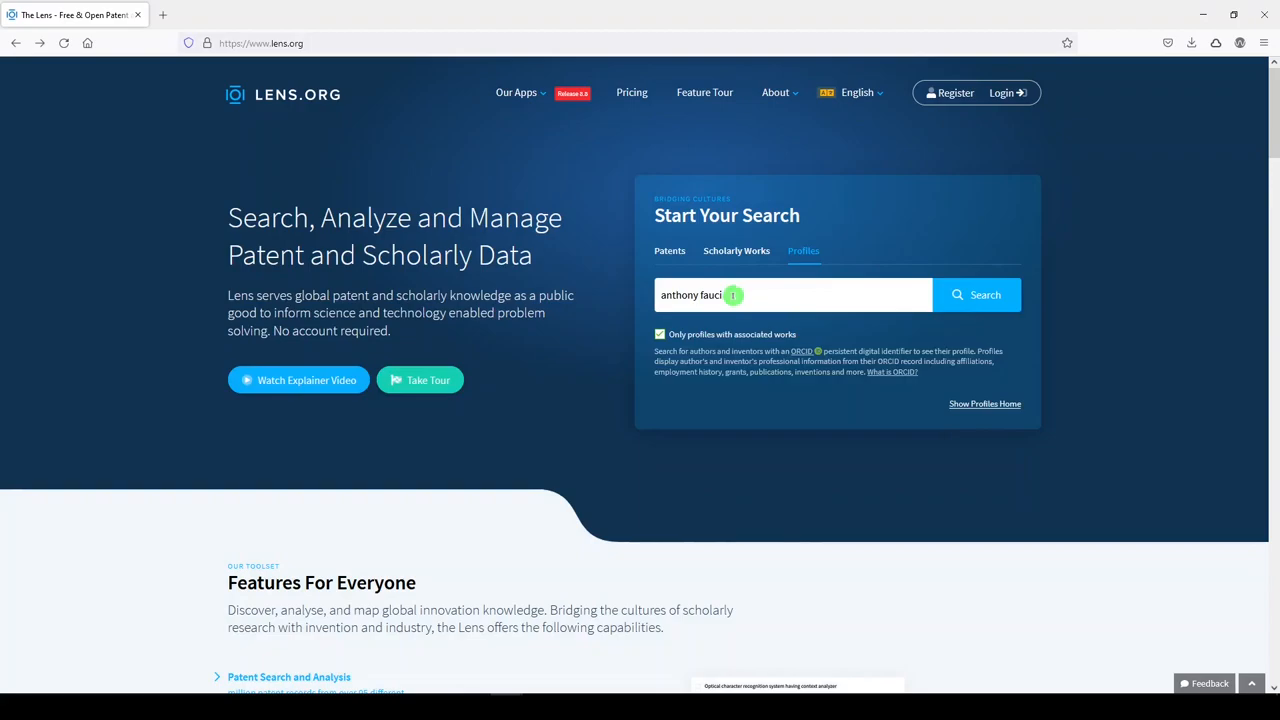
left_click(660, 334)
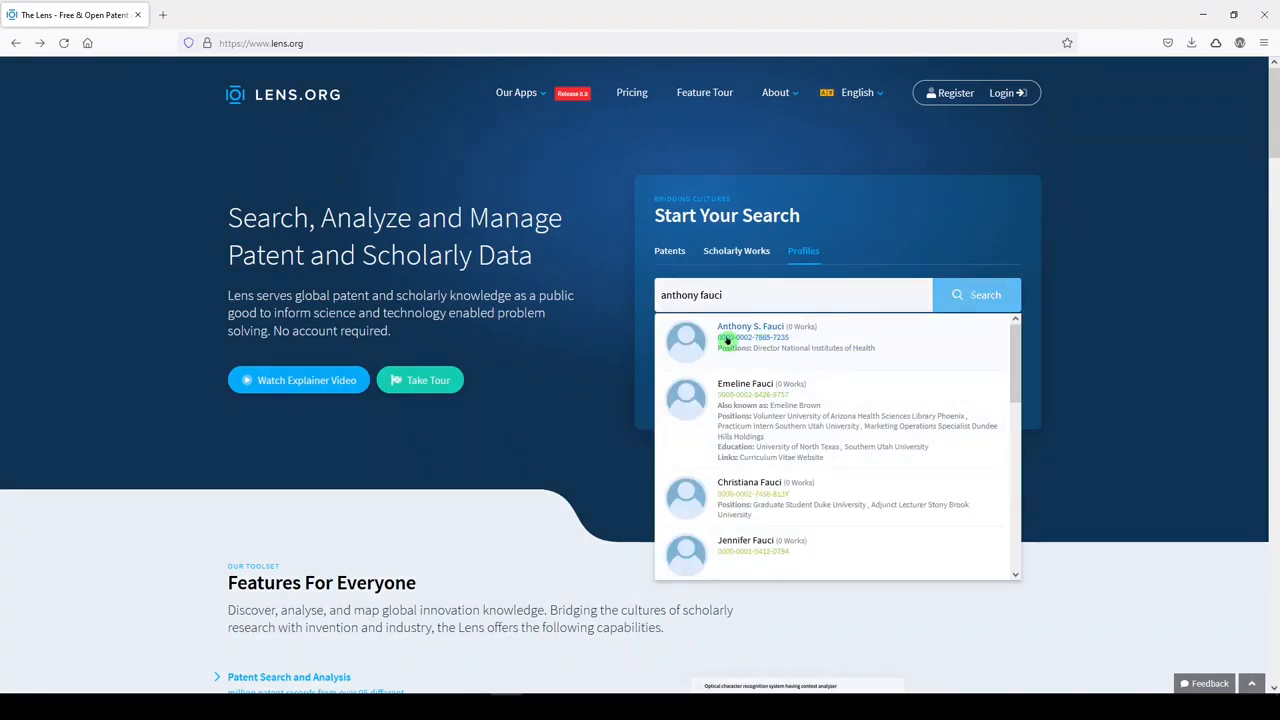
mouse_move(745, 340)
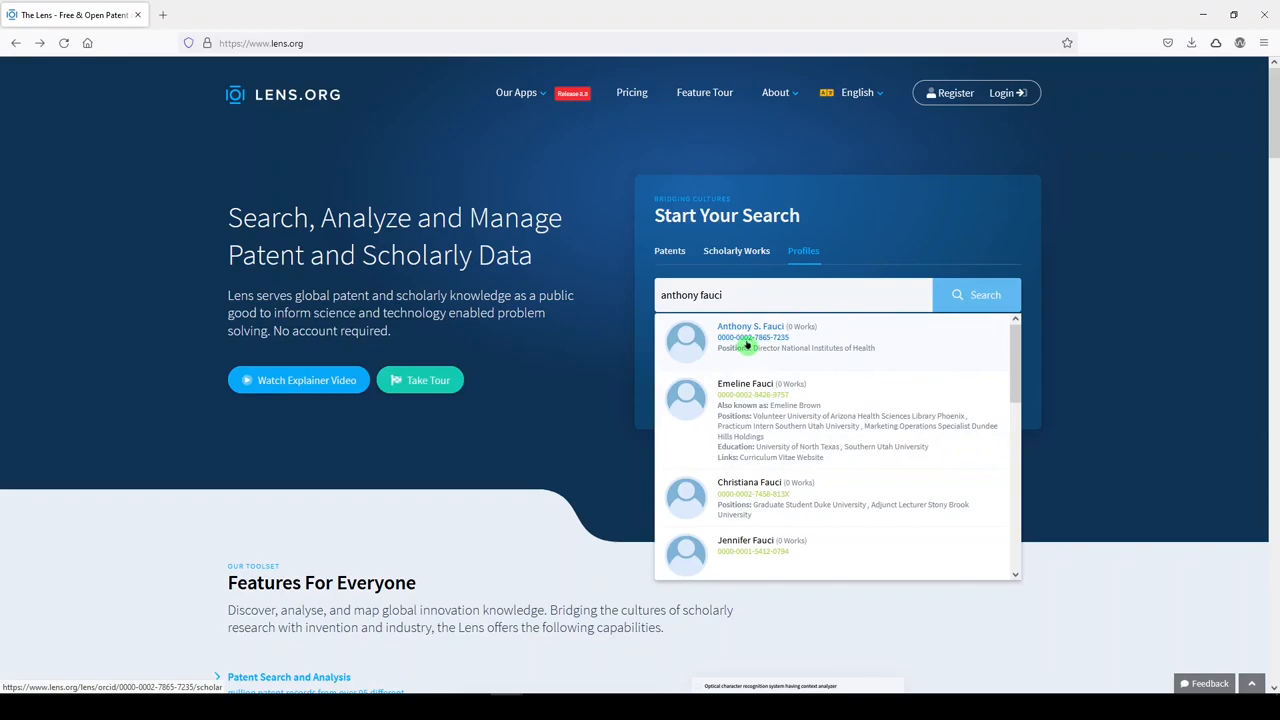
left_click(751, 337)
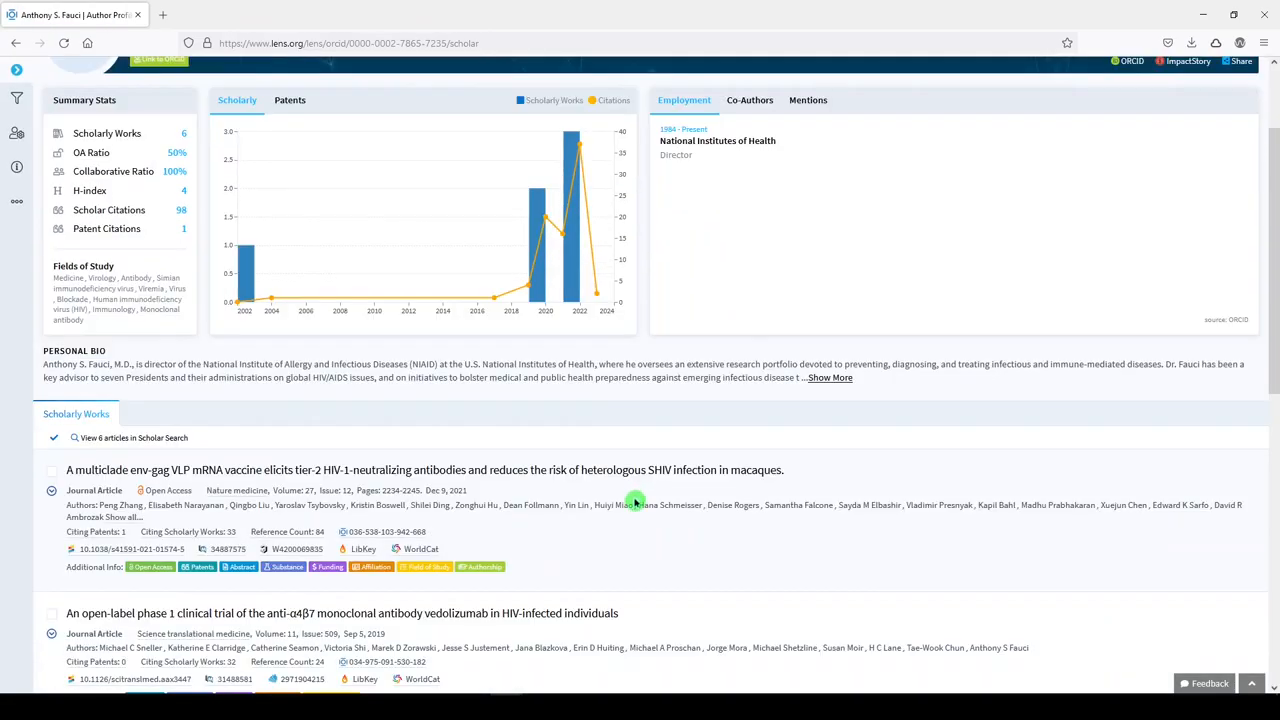
scroll("down", 3)
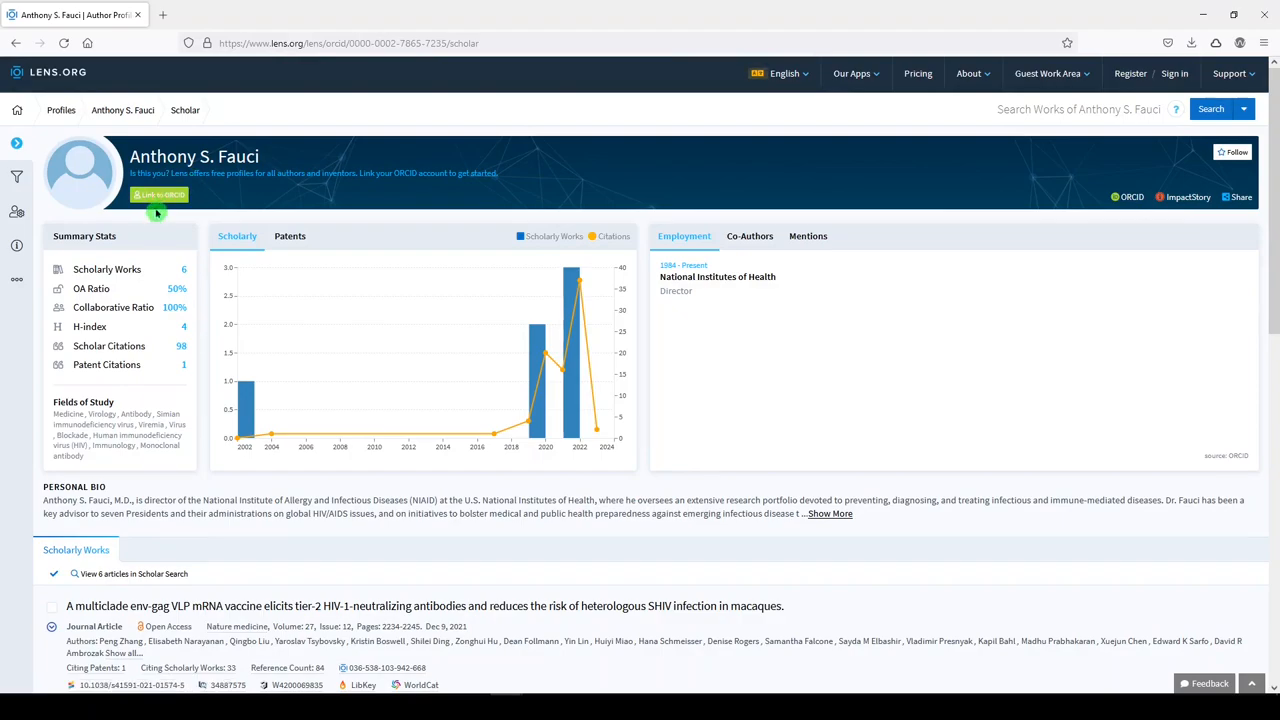
mouse_move(80, 107)
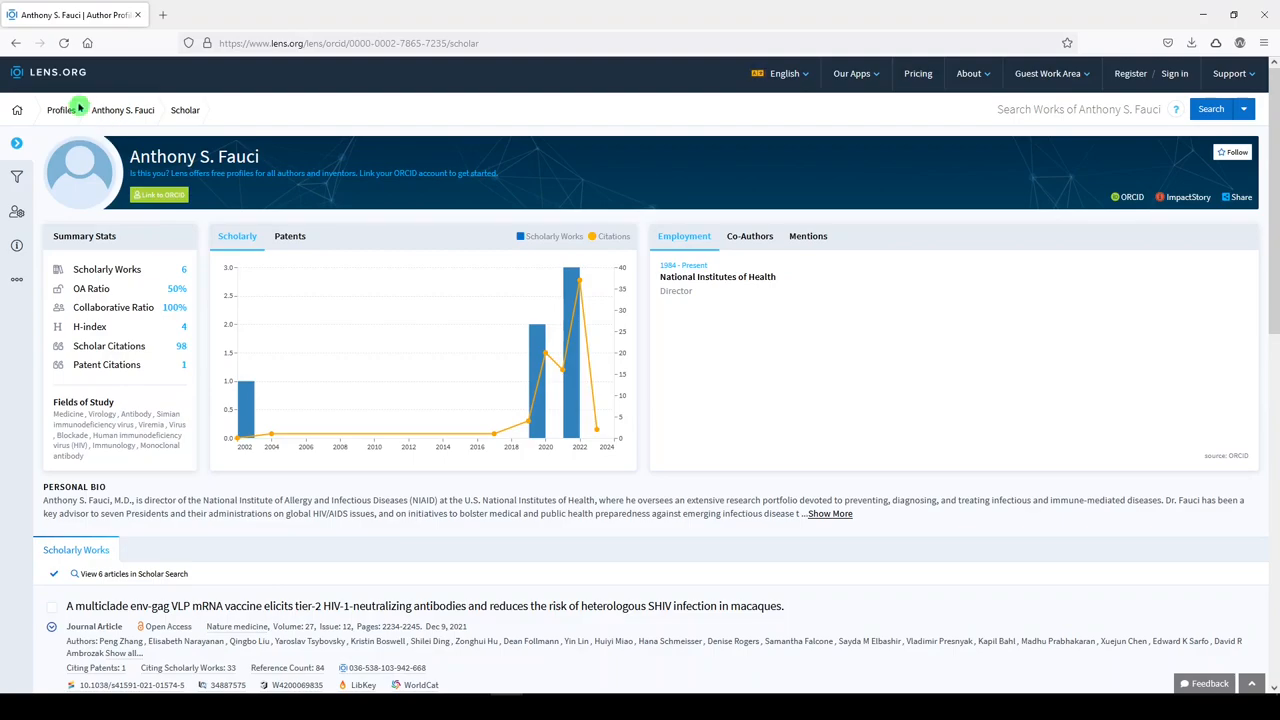
mouse_move(47, 72)
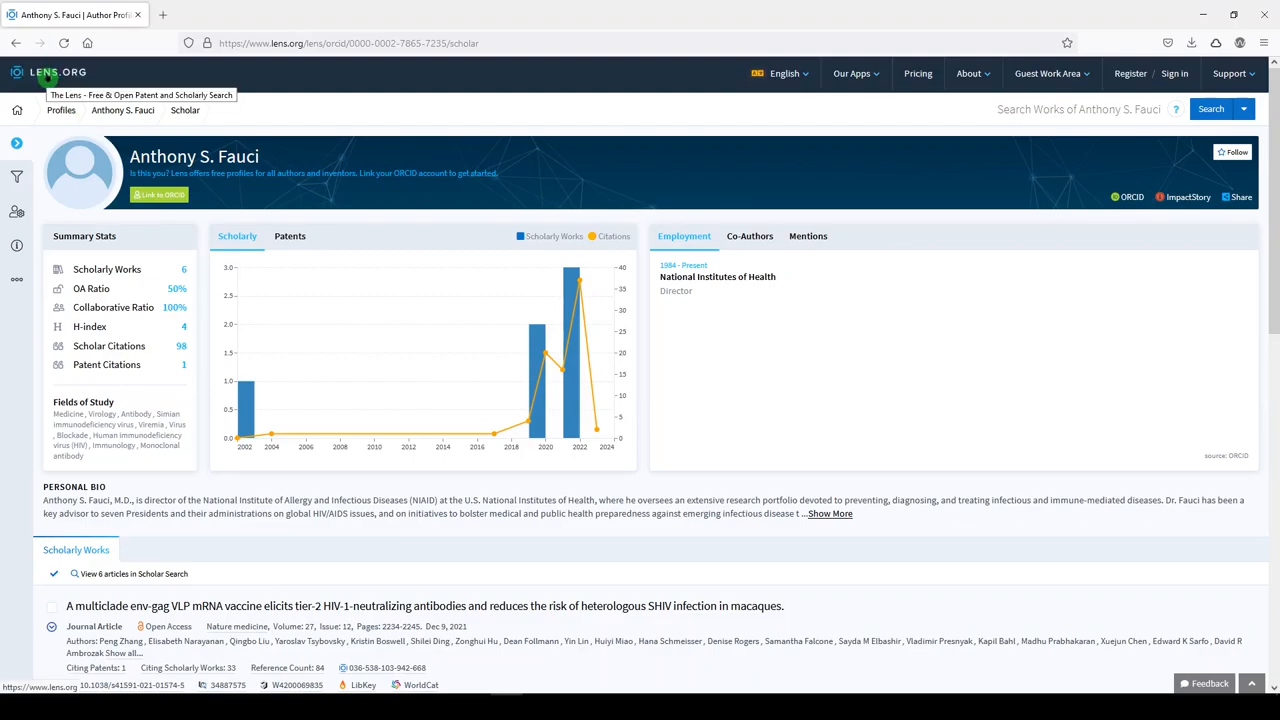
left_click(57, 72)
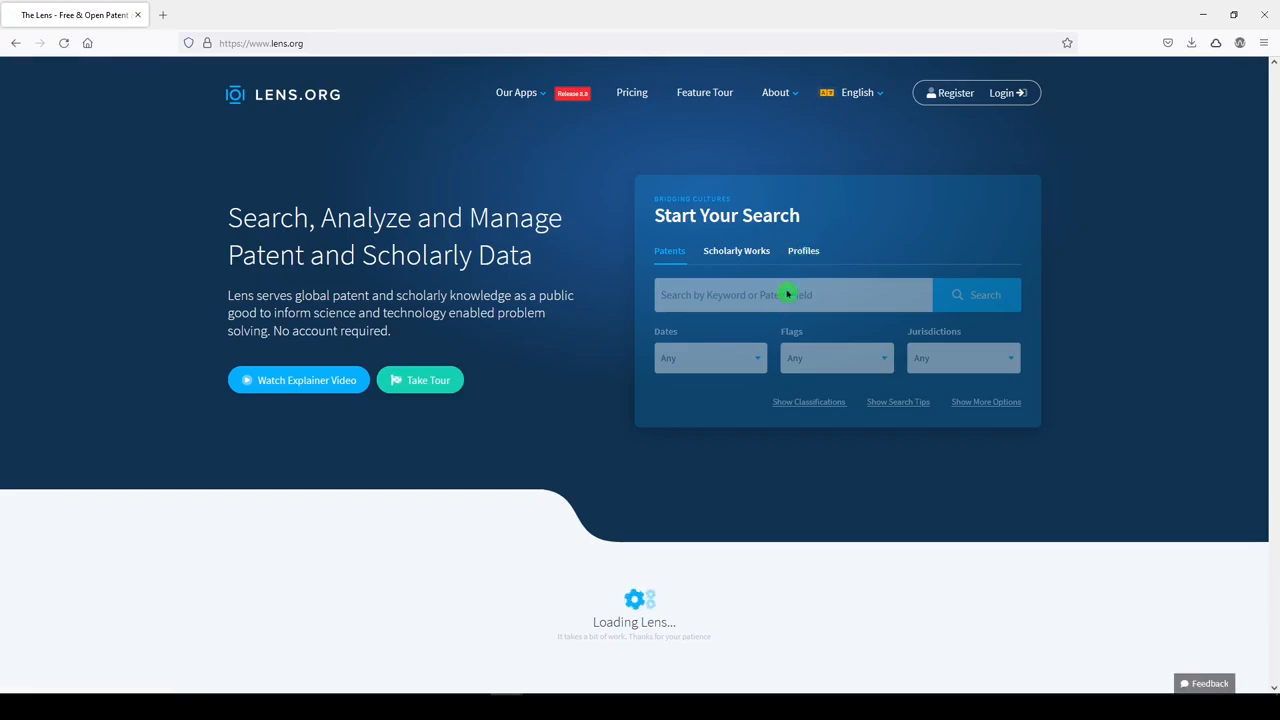
type("carrie")
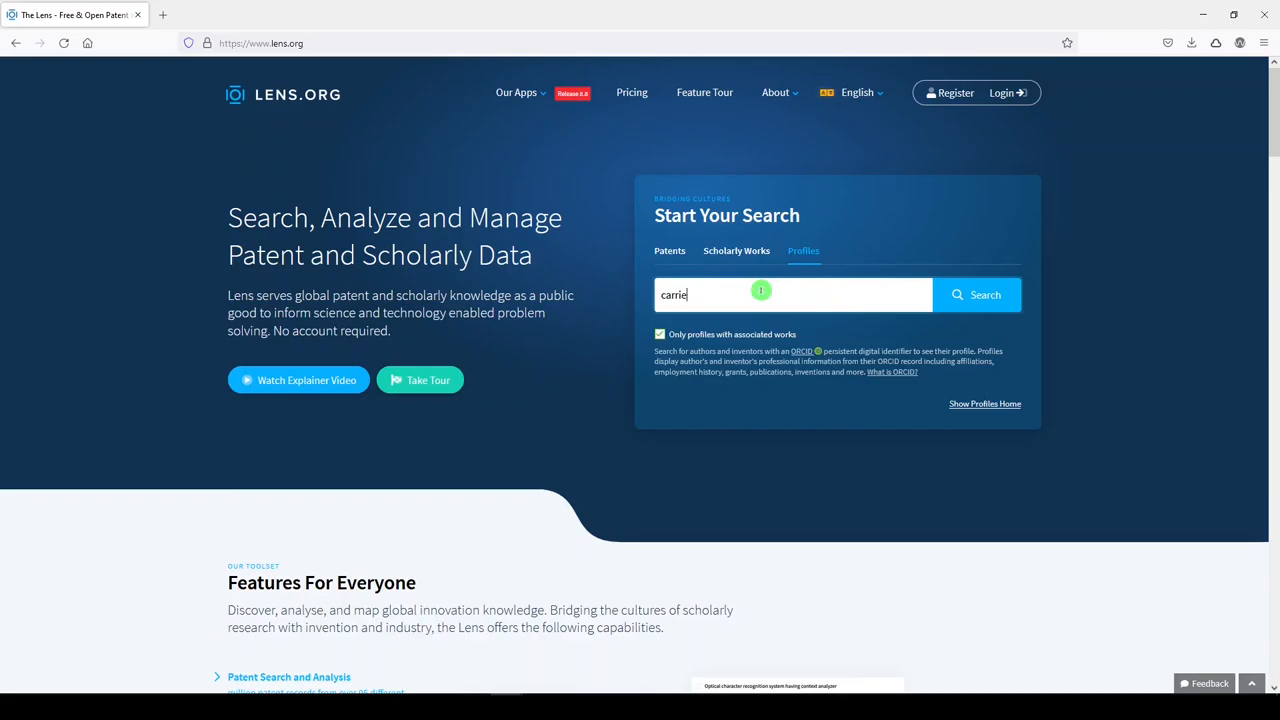
type("price")
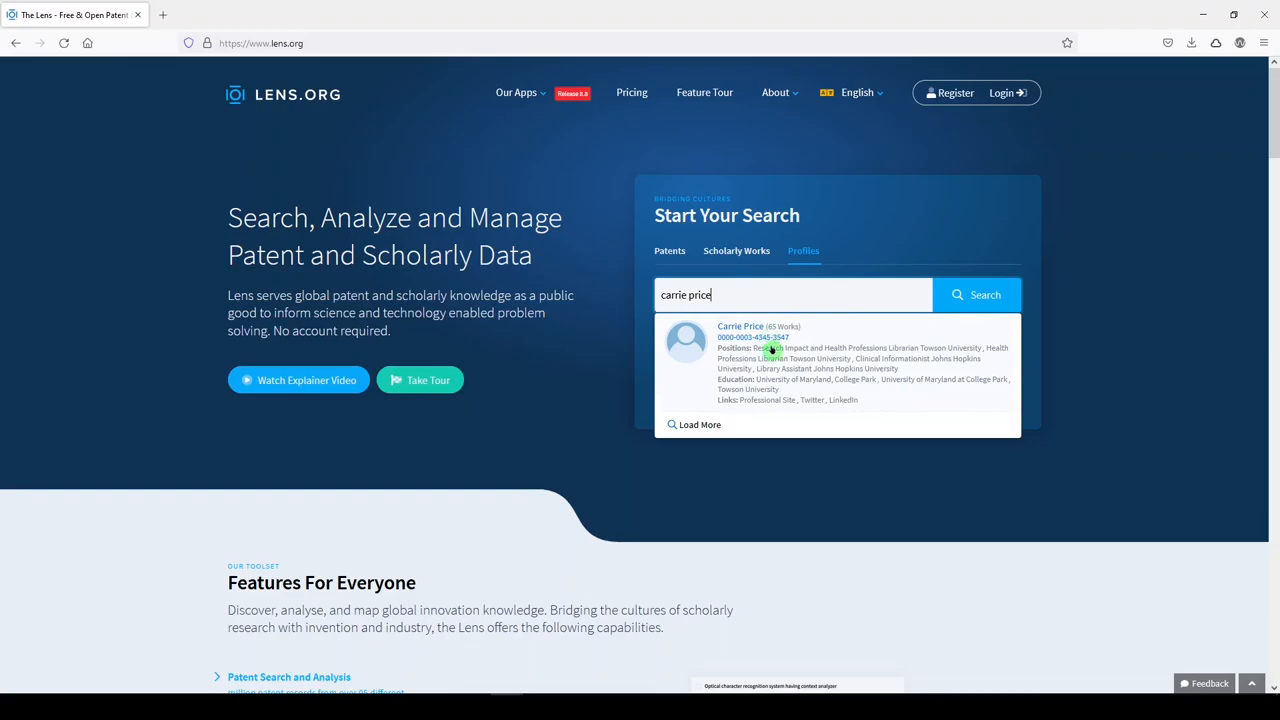
mouse_move(762, 362)
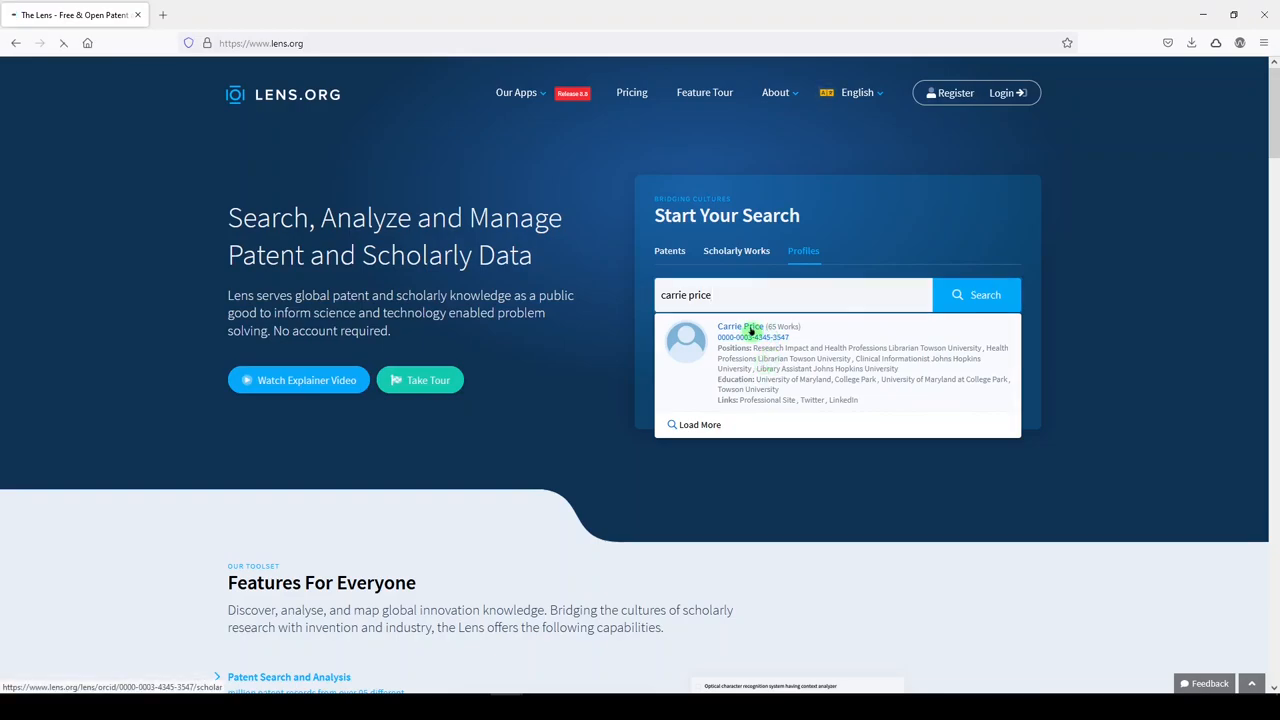
left_click(740, 327)
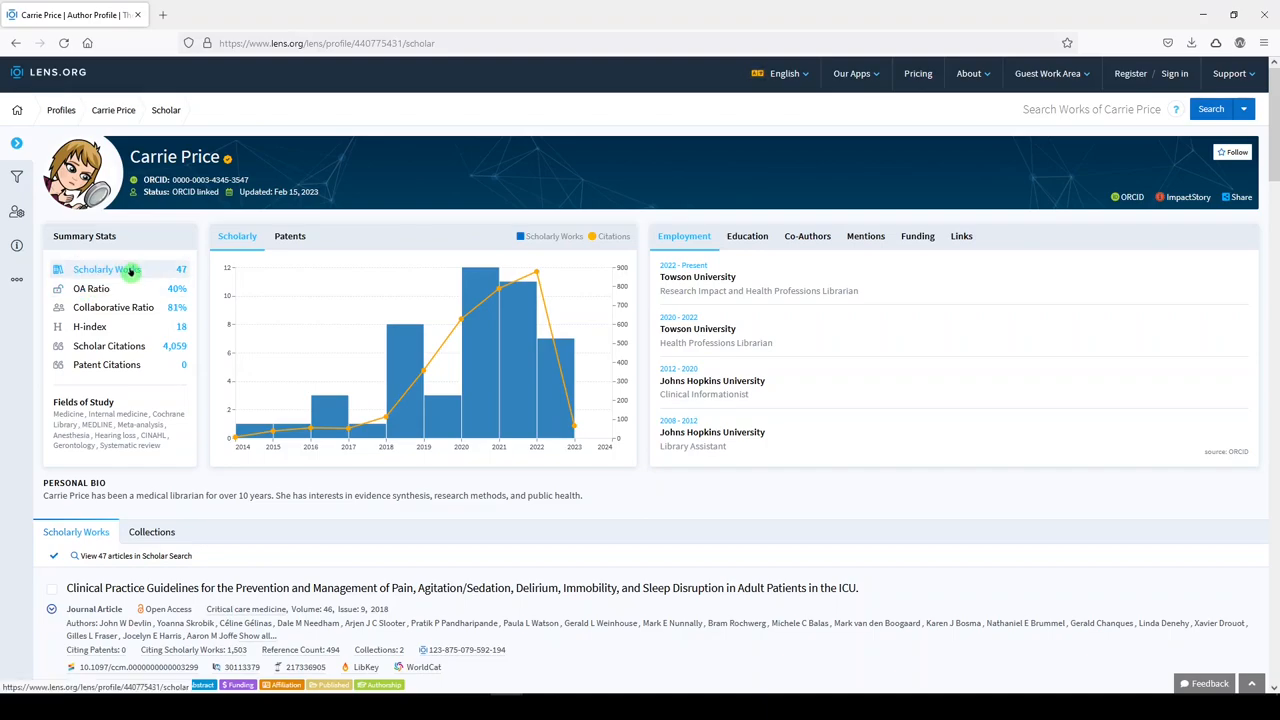
scroll("down", 3)
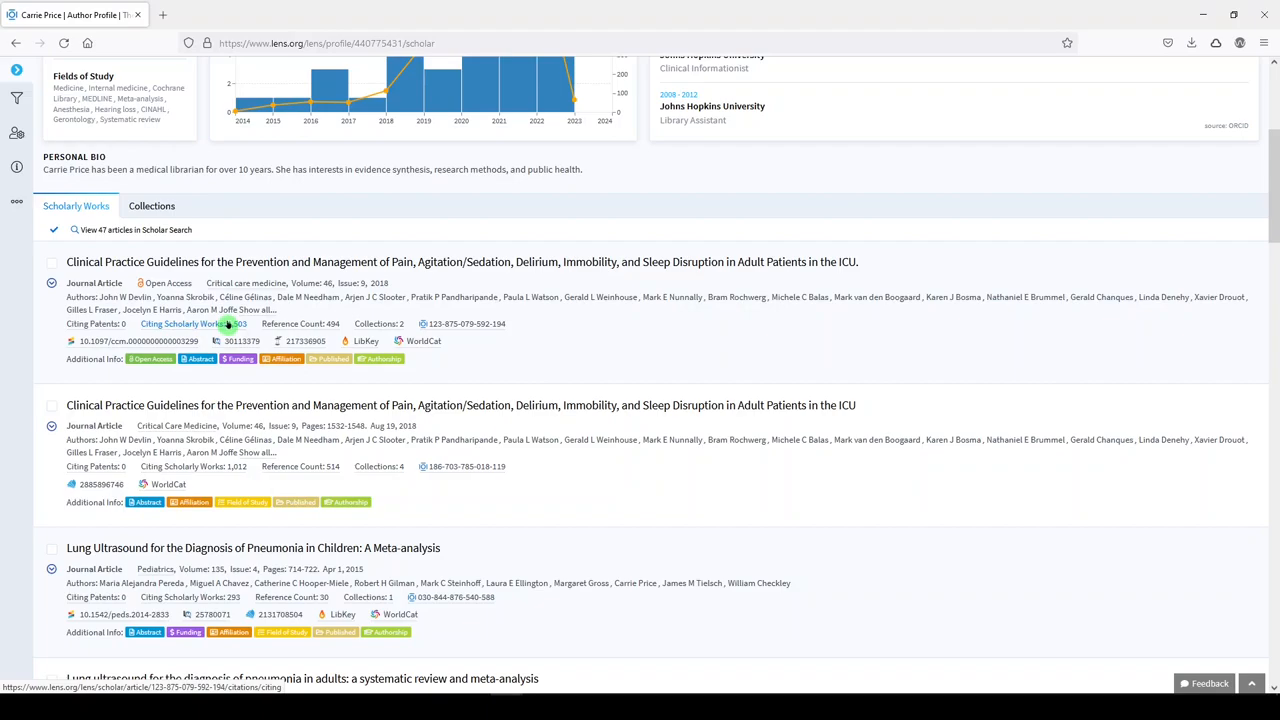
scroll("down", 3)
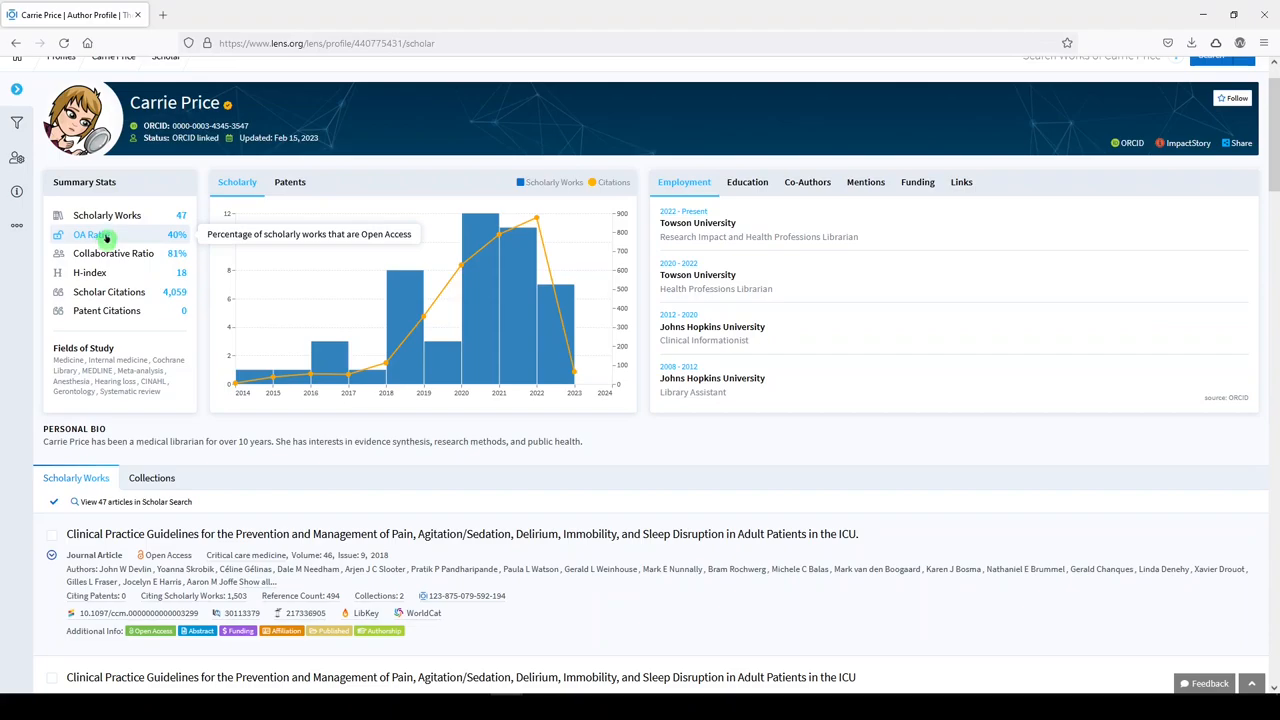
mouse_move(113, 253)
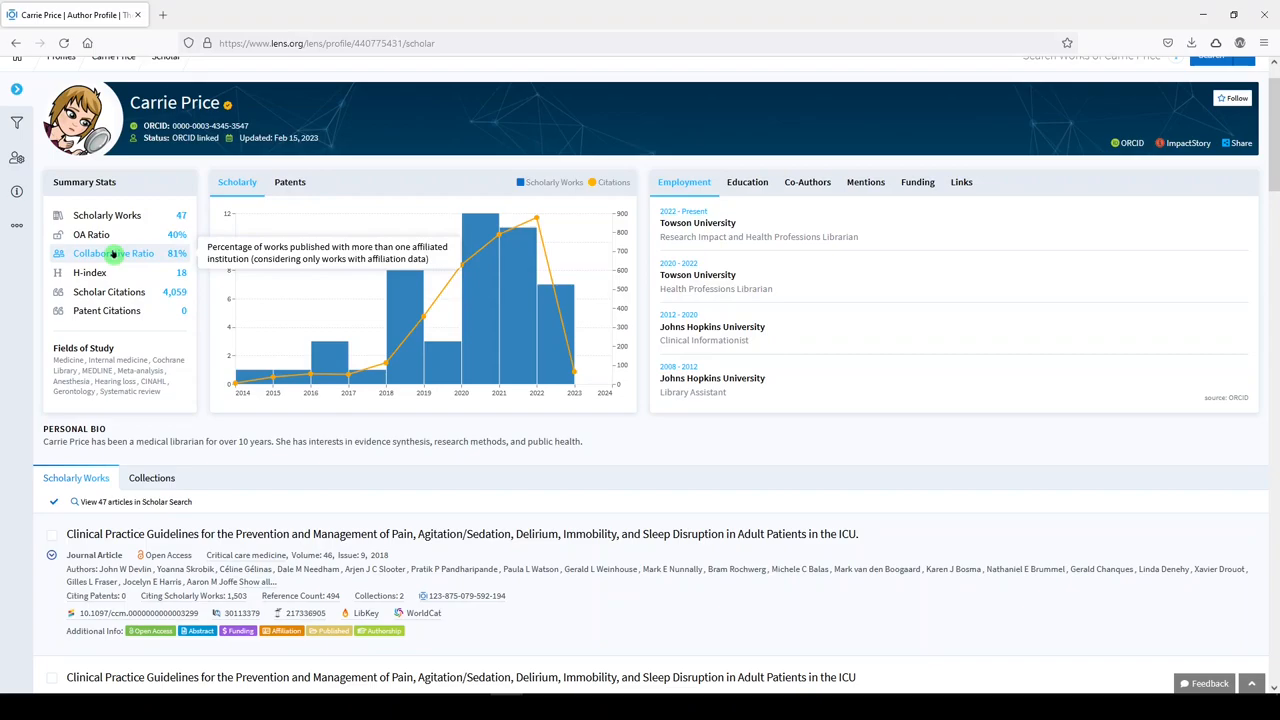
mouse_move(90, 272)
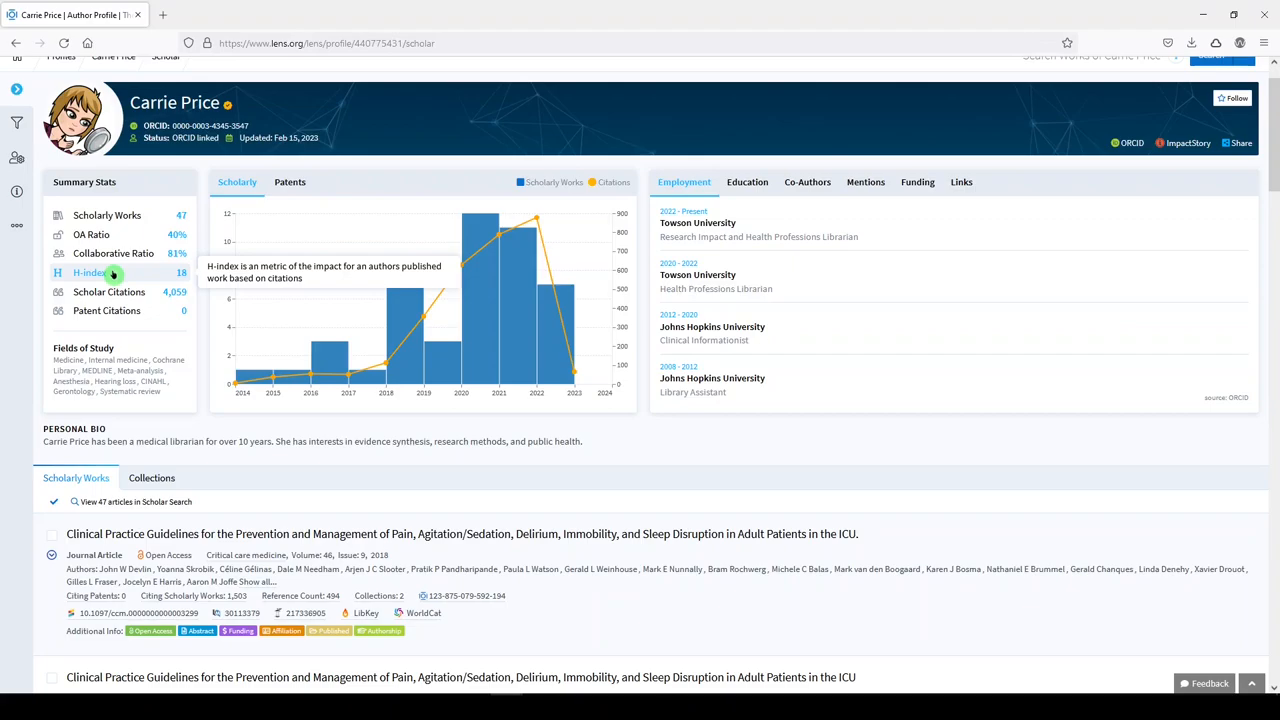
mouse_move(109, 291)
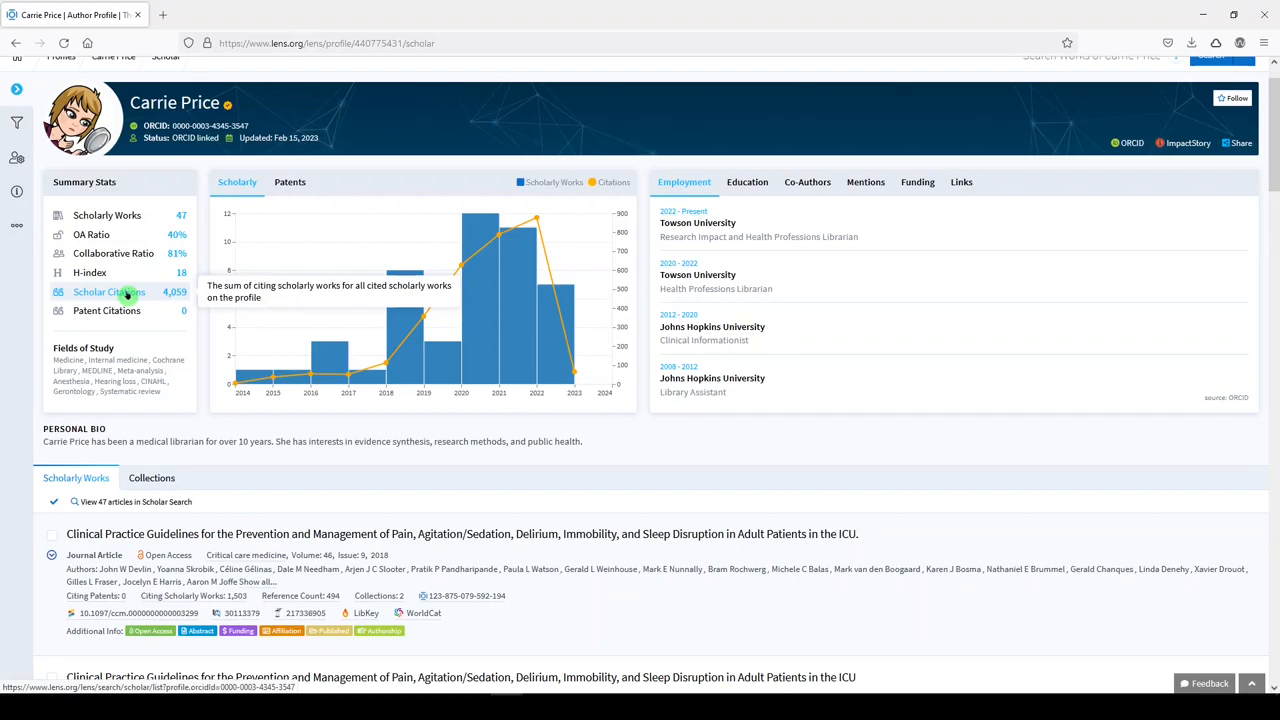
mouse_move(106, 310)
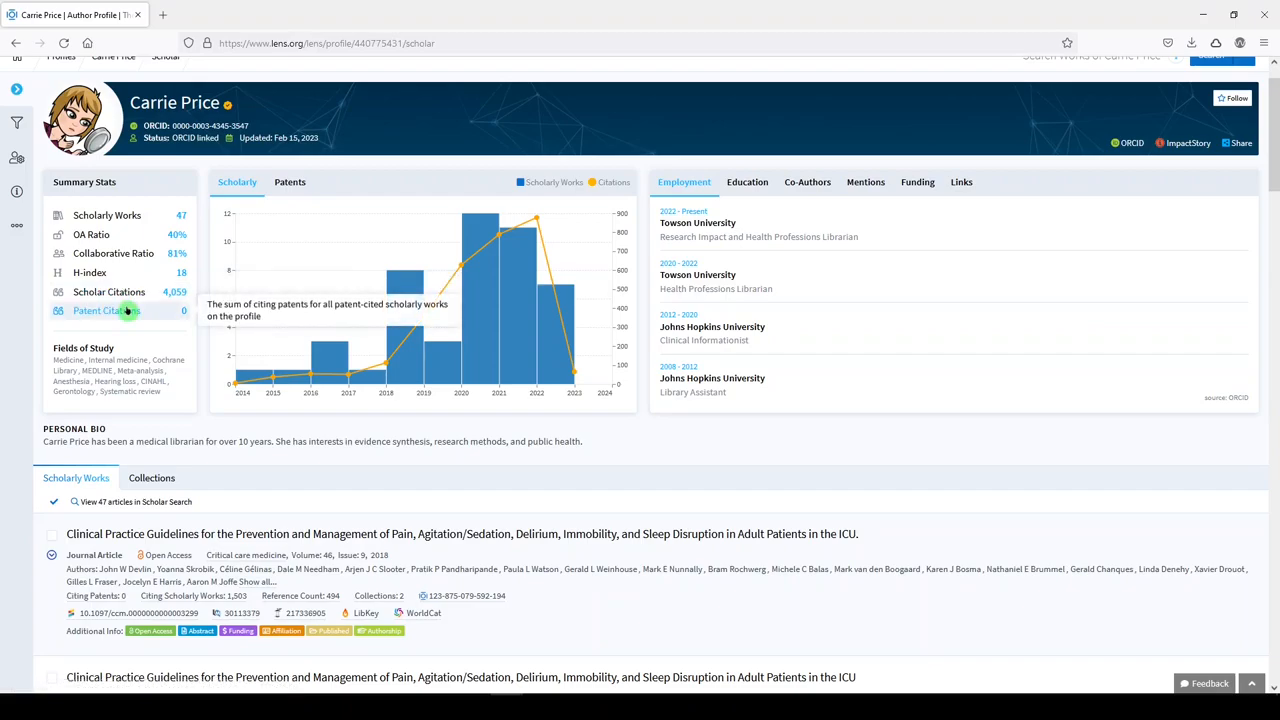
mouse_move(385, 358)
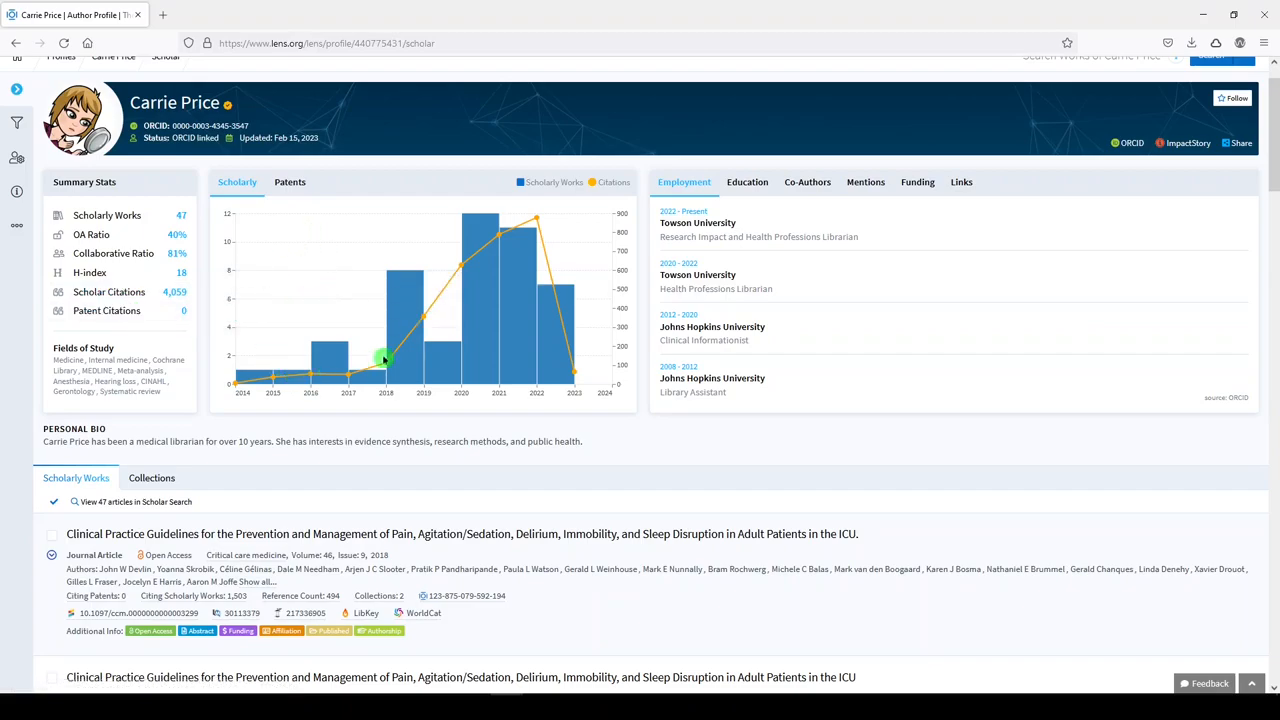
mouse_move(543, 281)
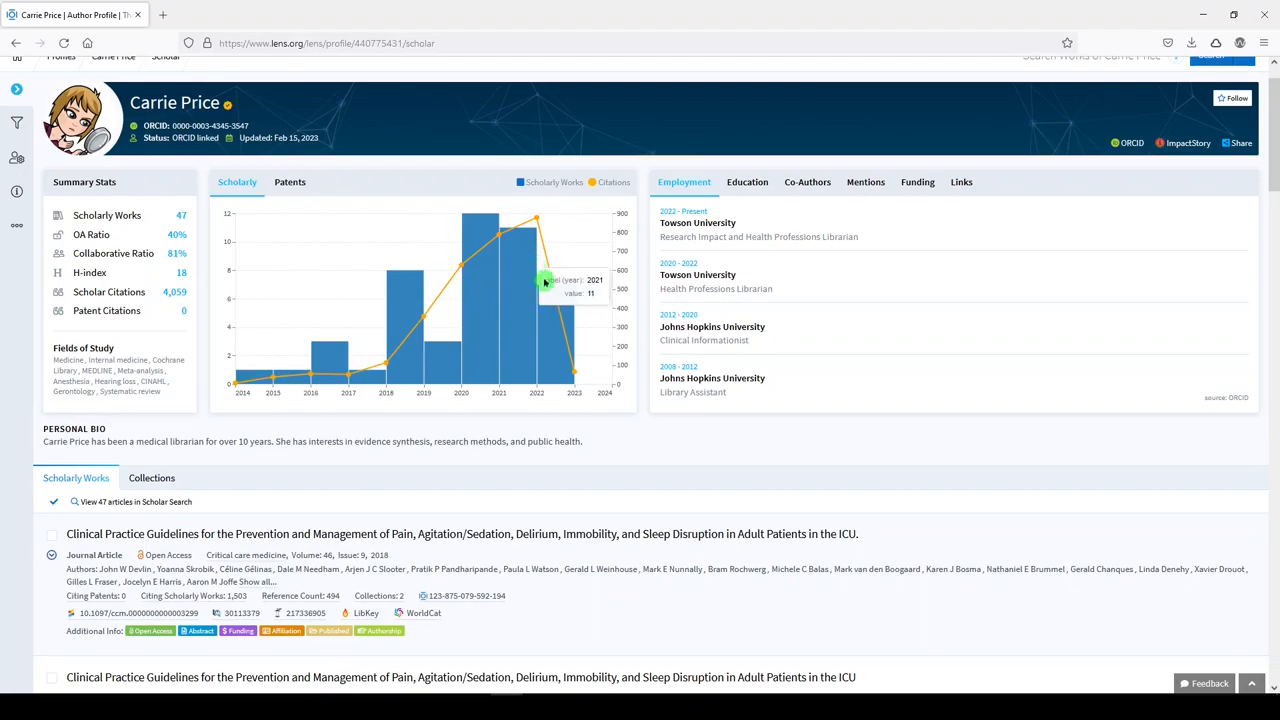
mouse_move(660, 295)
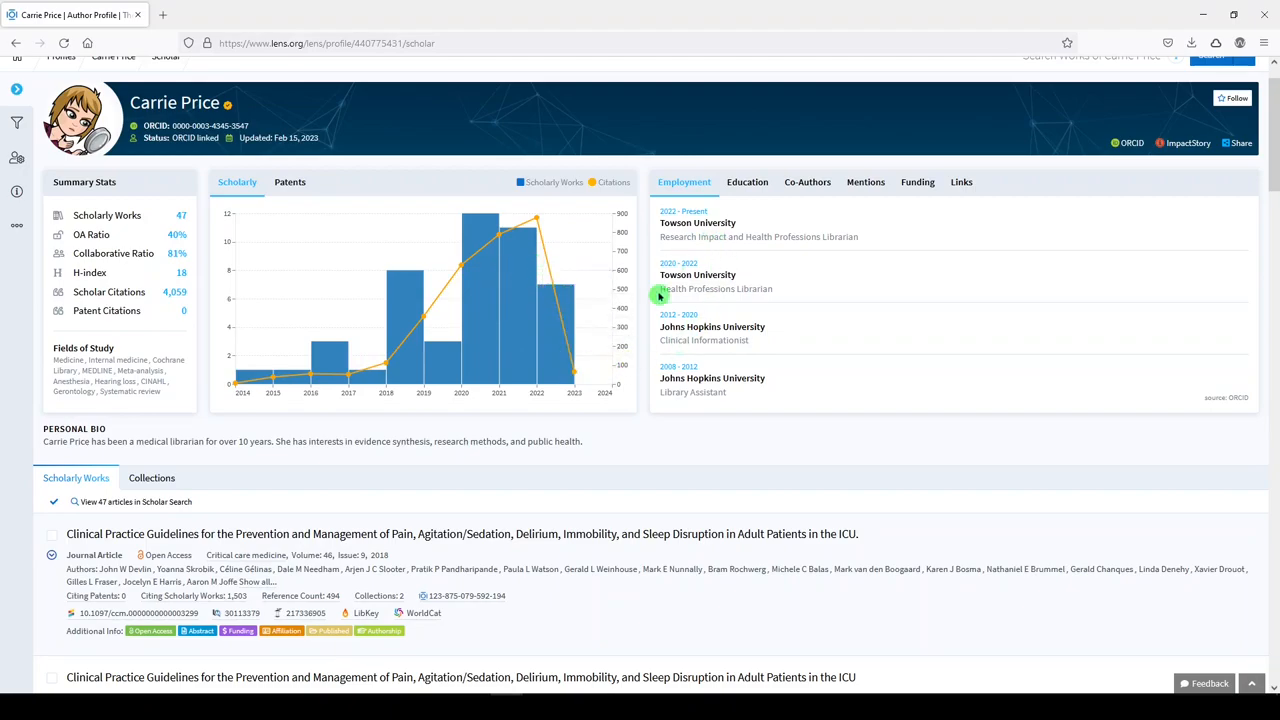
mouse_move(765, 383)
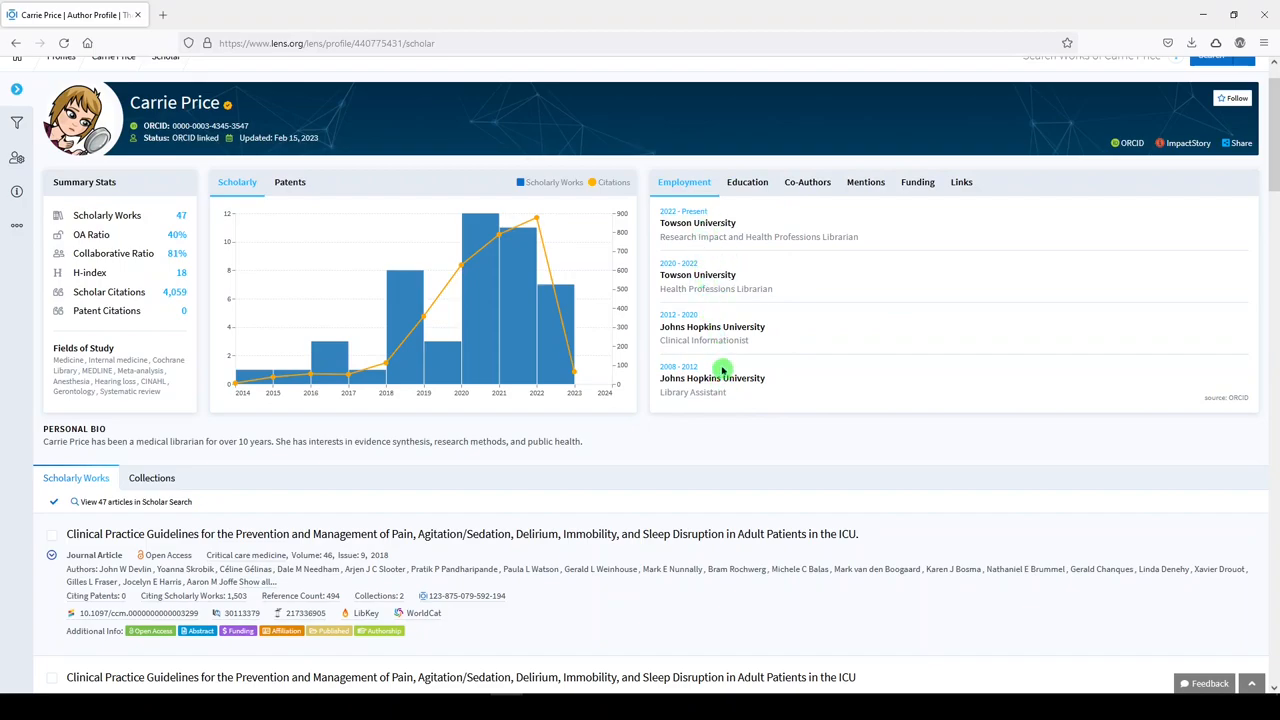
mouse_move(756, 267)
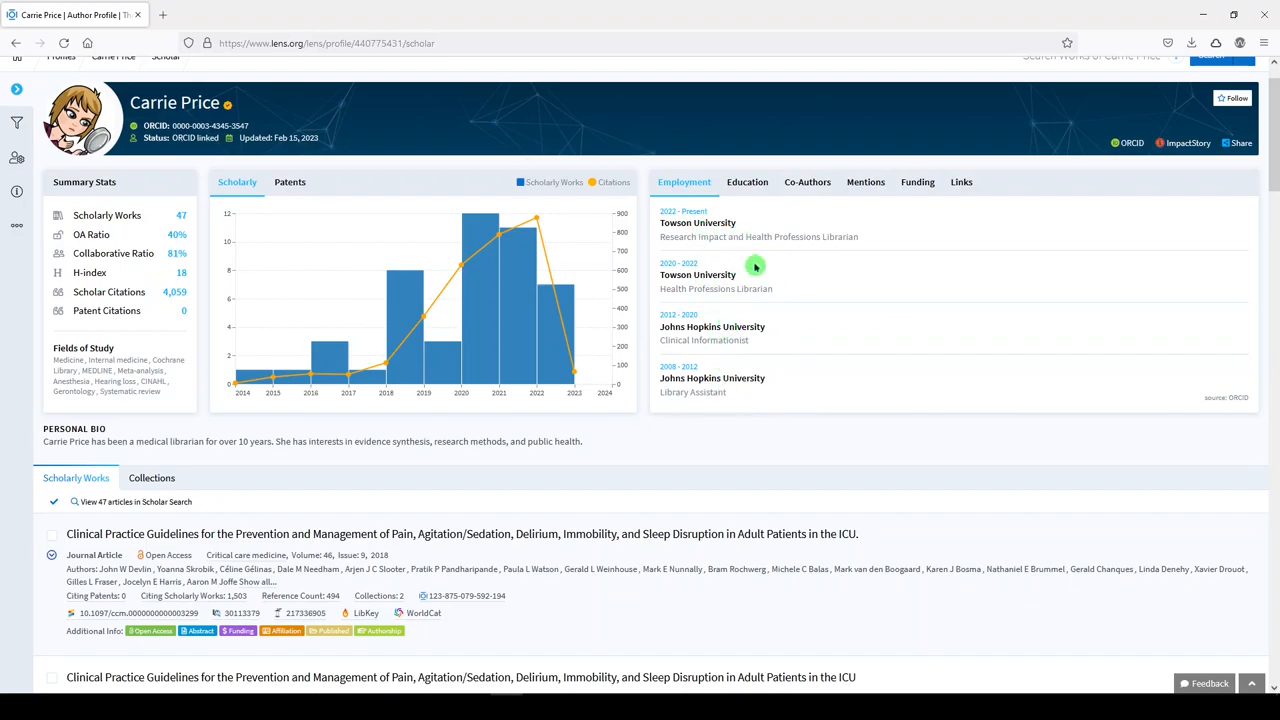
Step: View her education history, then open the list of tweets mentioning her work
left_click(747, 182)
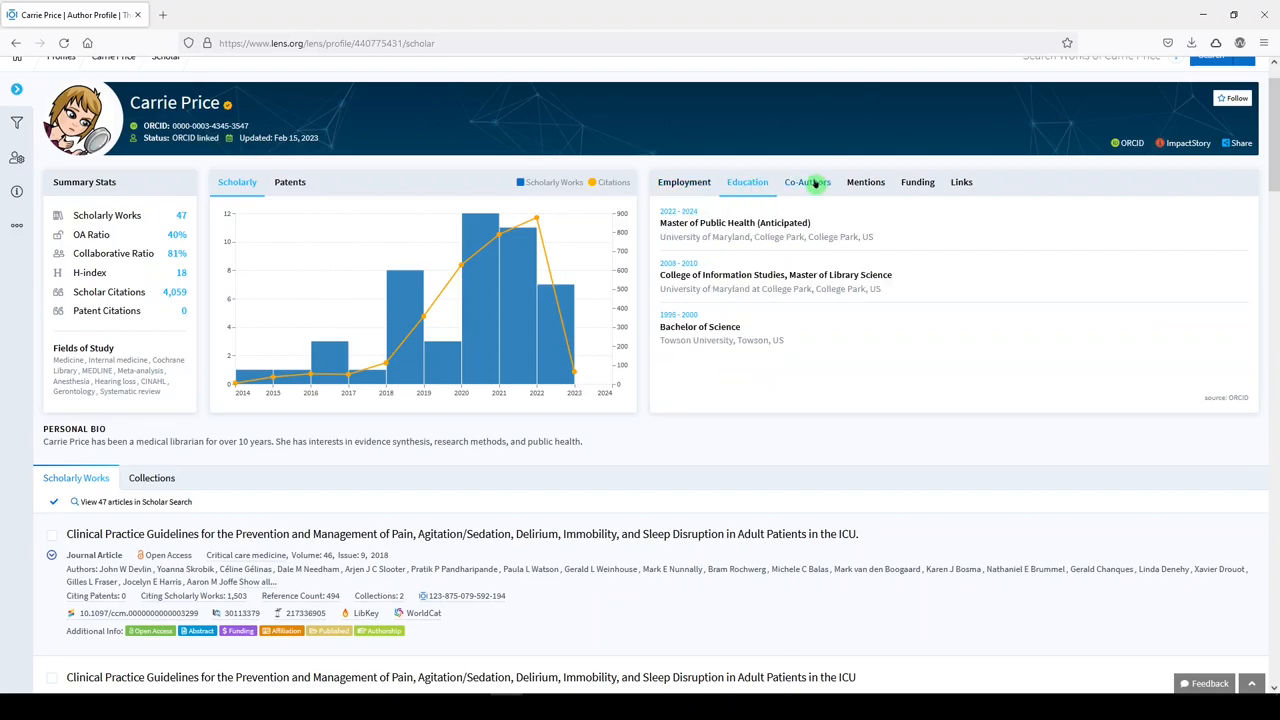
left_click(865, 181)
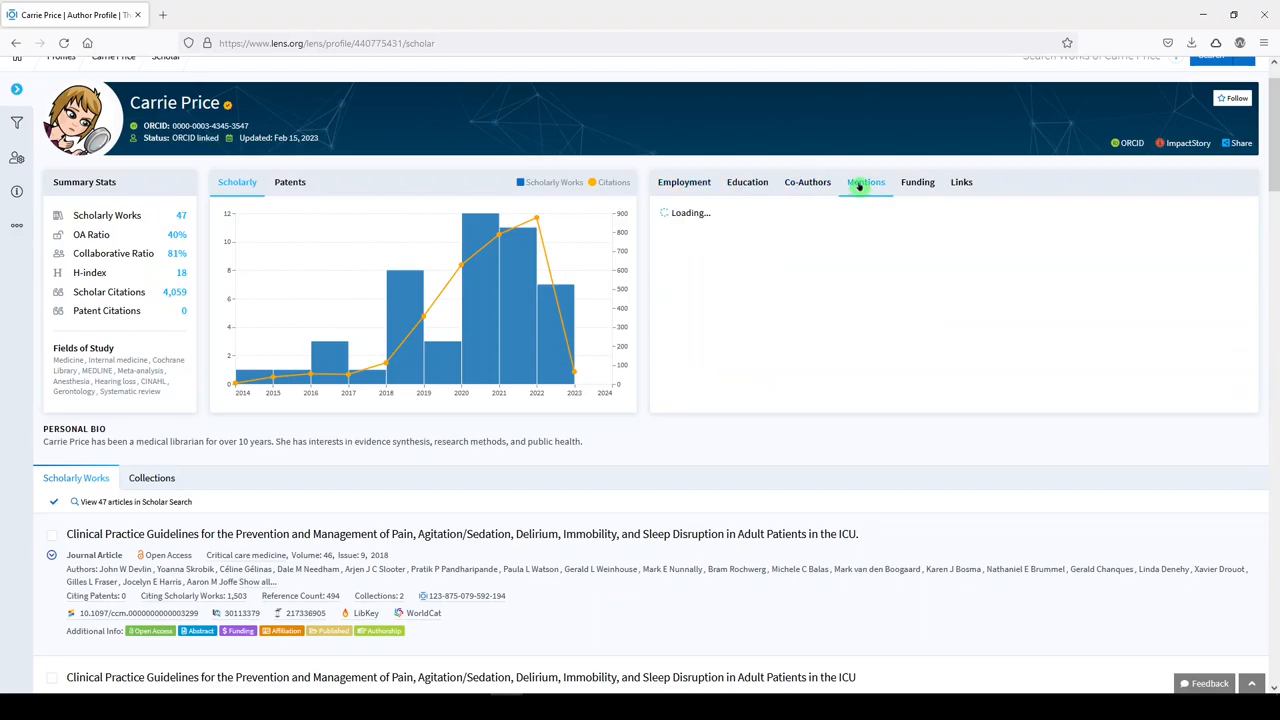
left_click(865, 182)
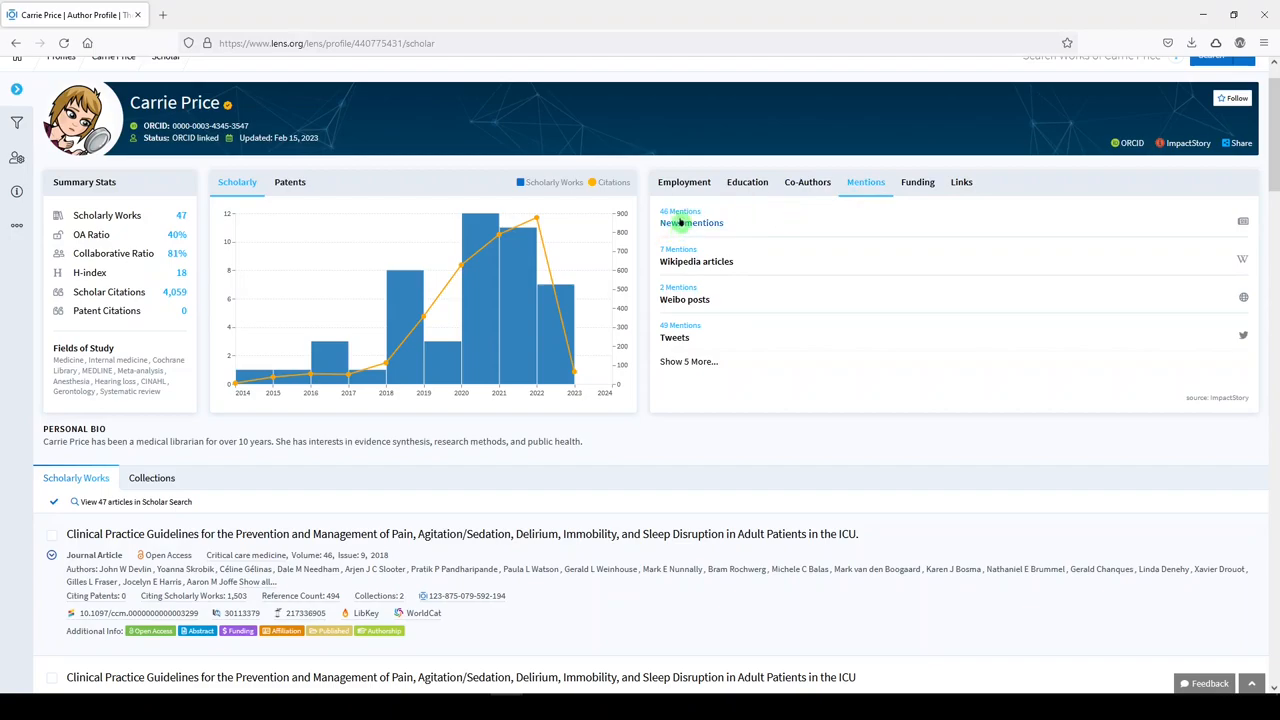
mouse_move(675, 338)
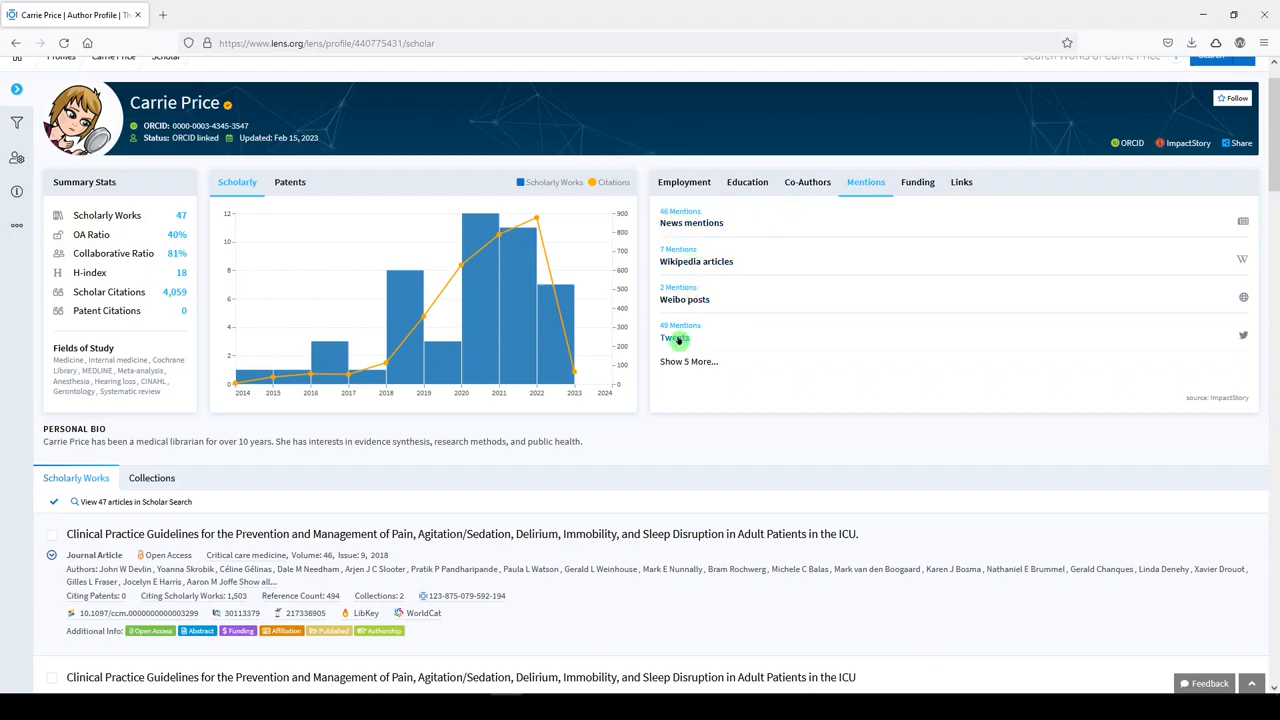
left_click(675, 338)
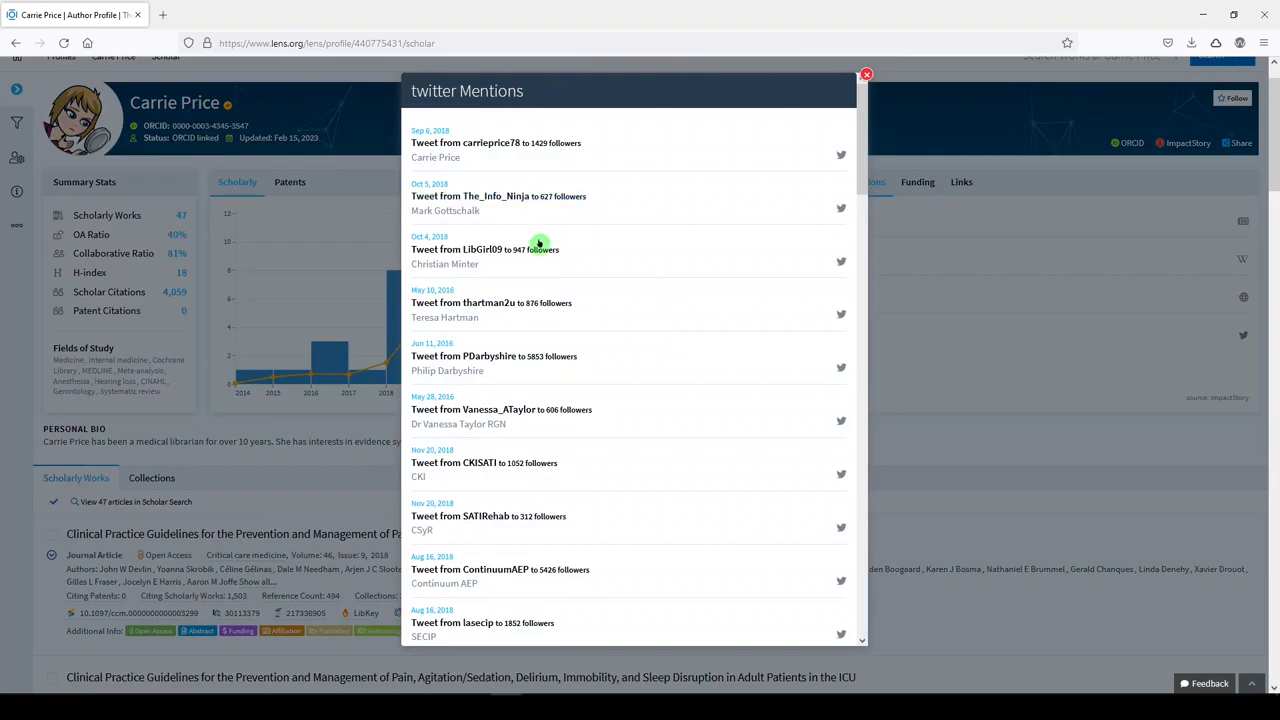
mouse_move(520, 258)
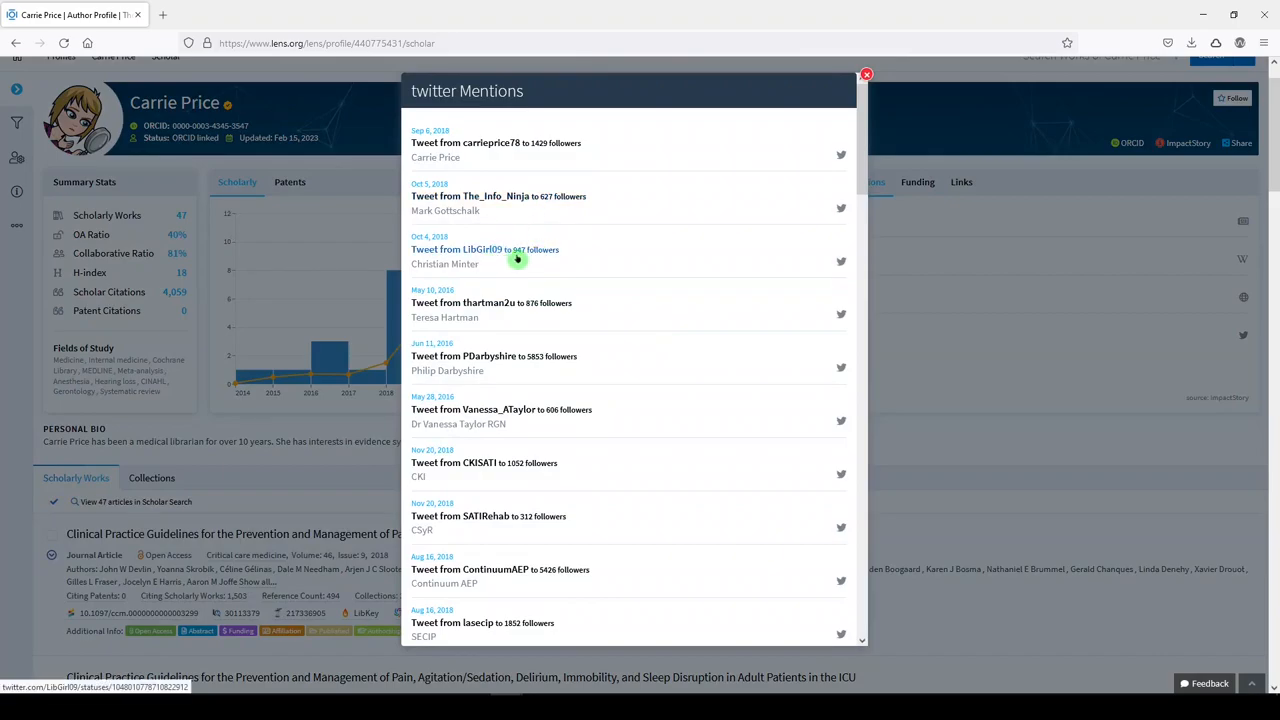
mouse_move(530, 274)
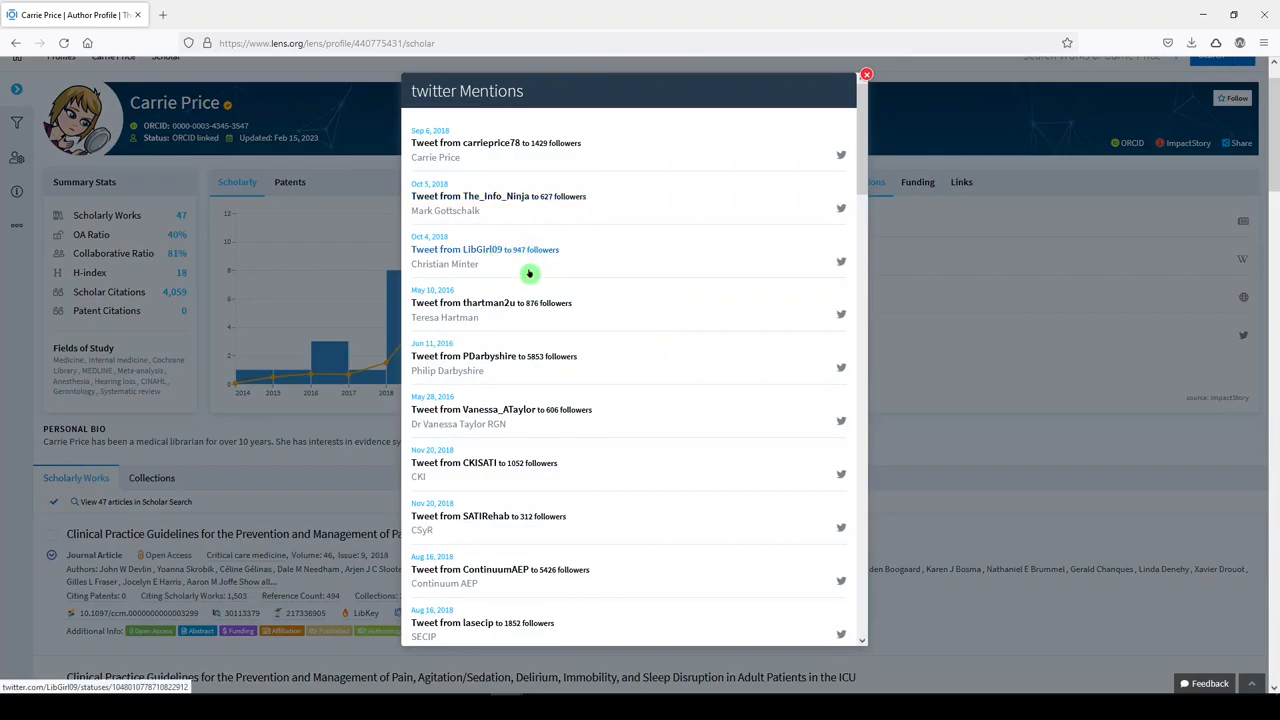
scroll("down", 3)
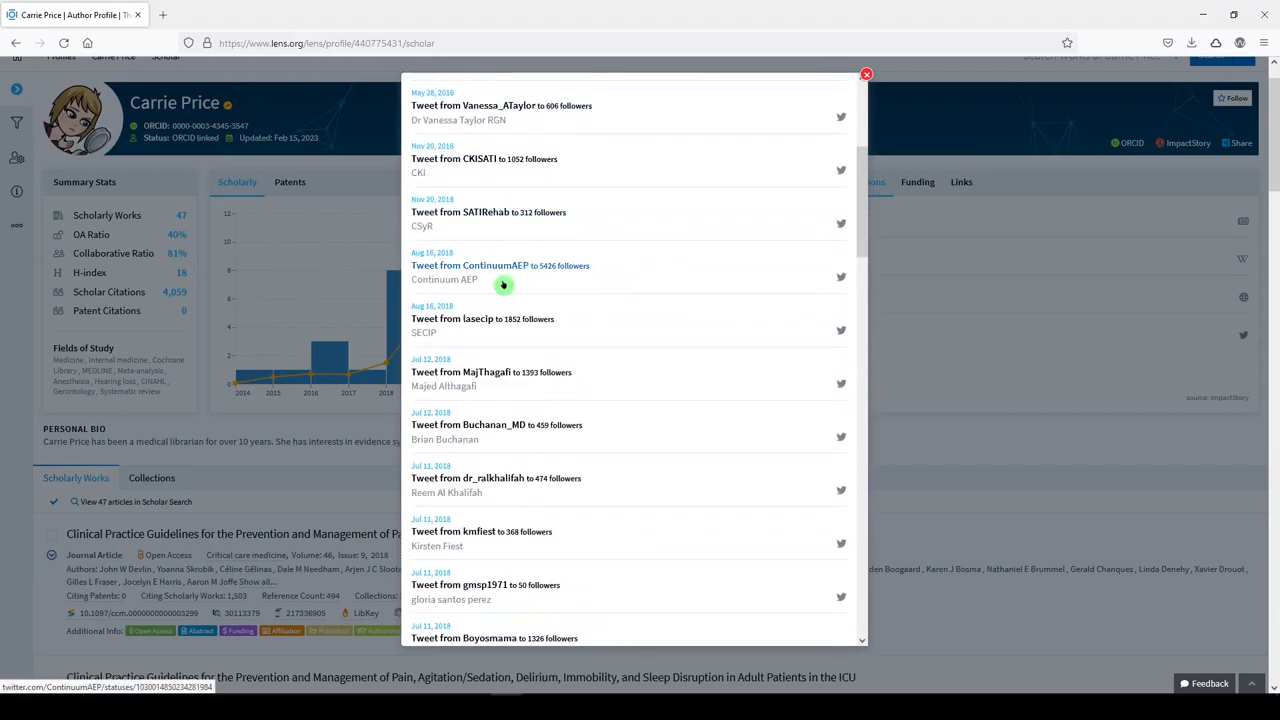
mouse_move(555, 276)
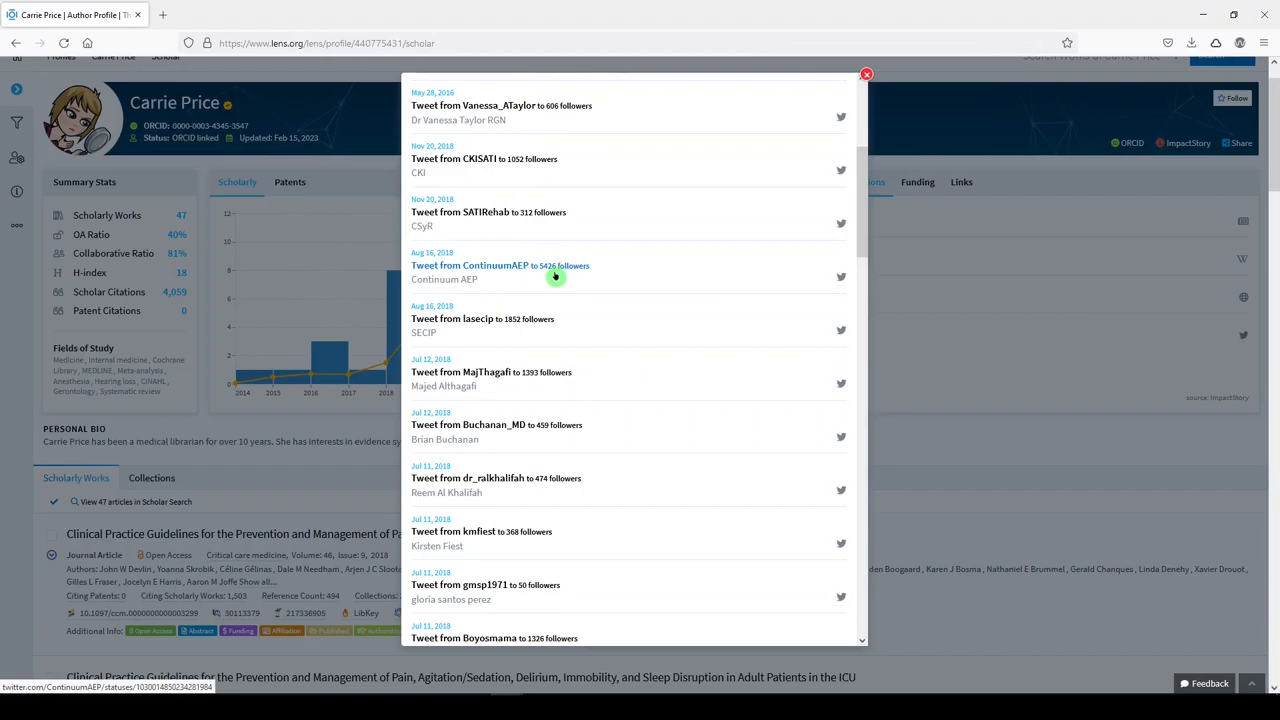
scroll("down", 3)
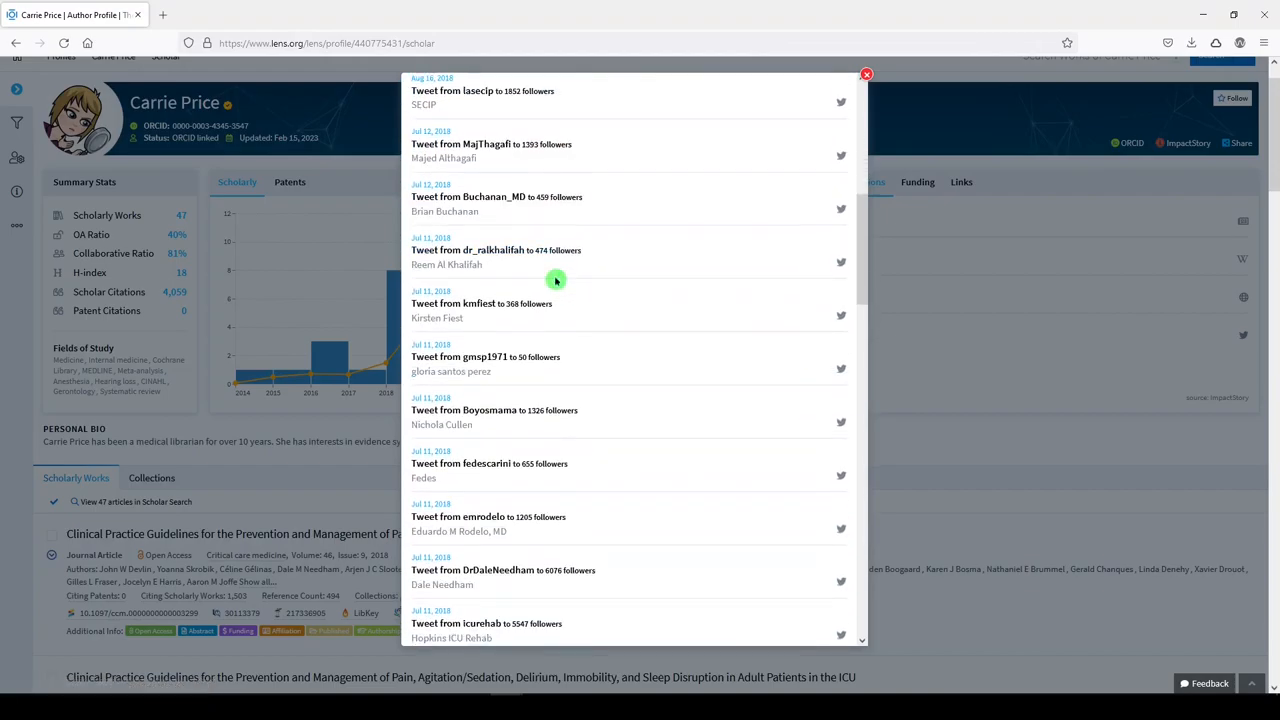
scroll("down", 3)
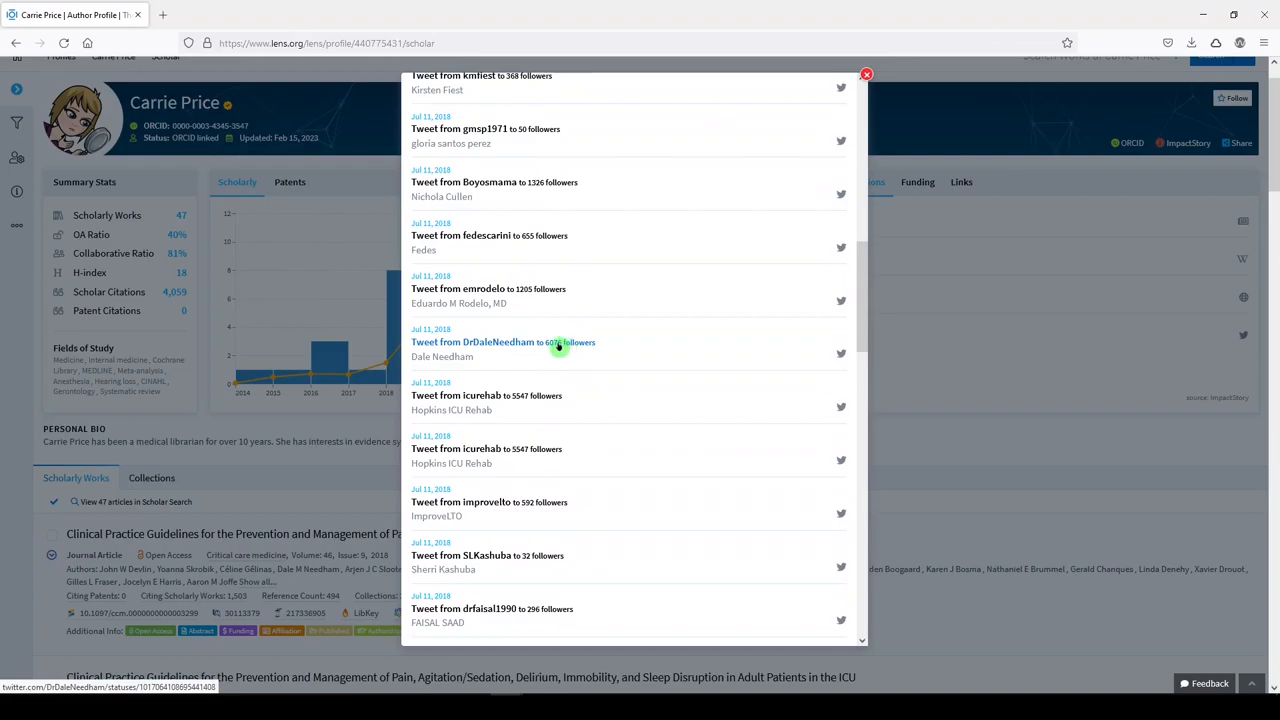
mouse_move(558, 346)
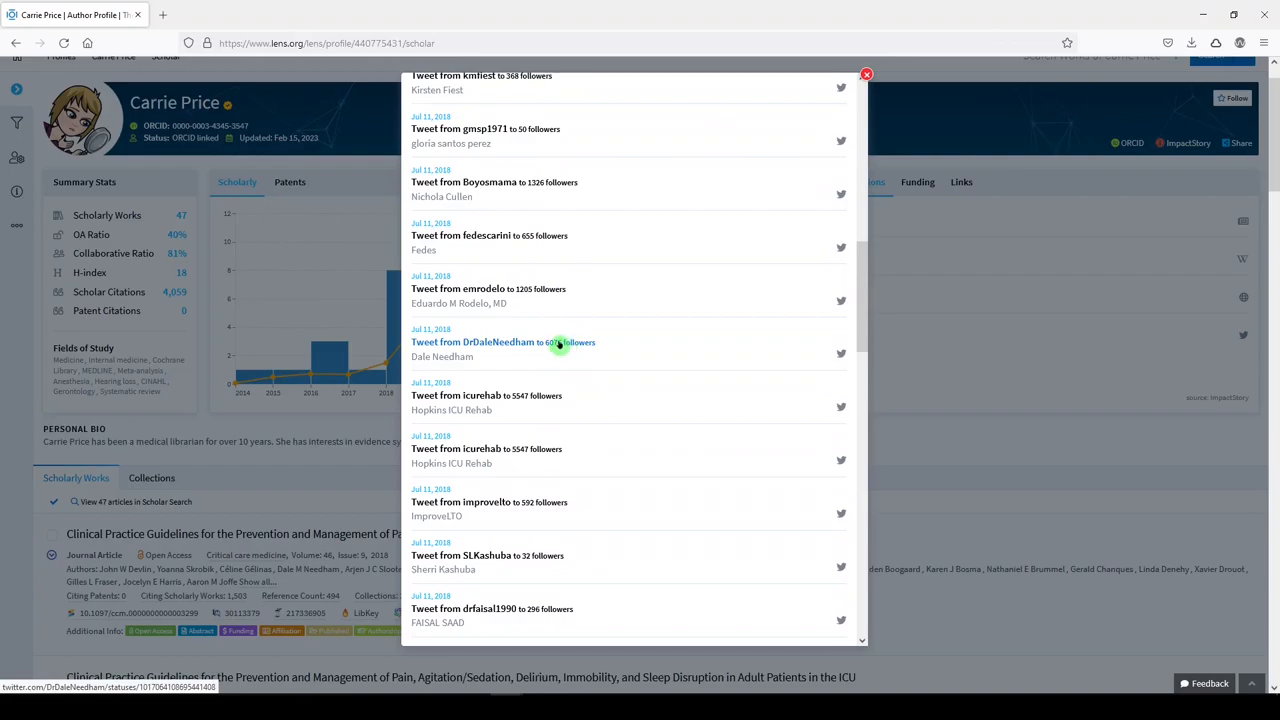
left_click(472, 342)
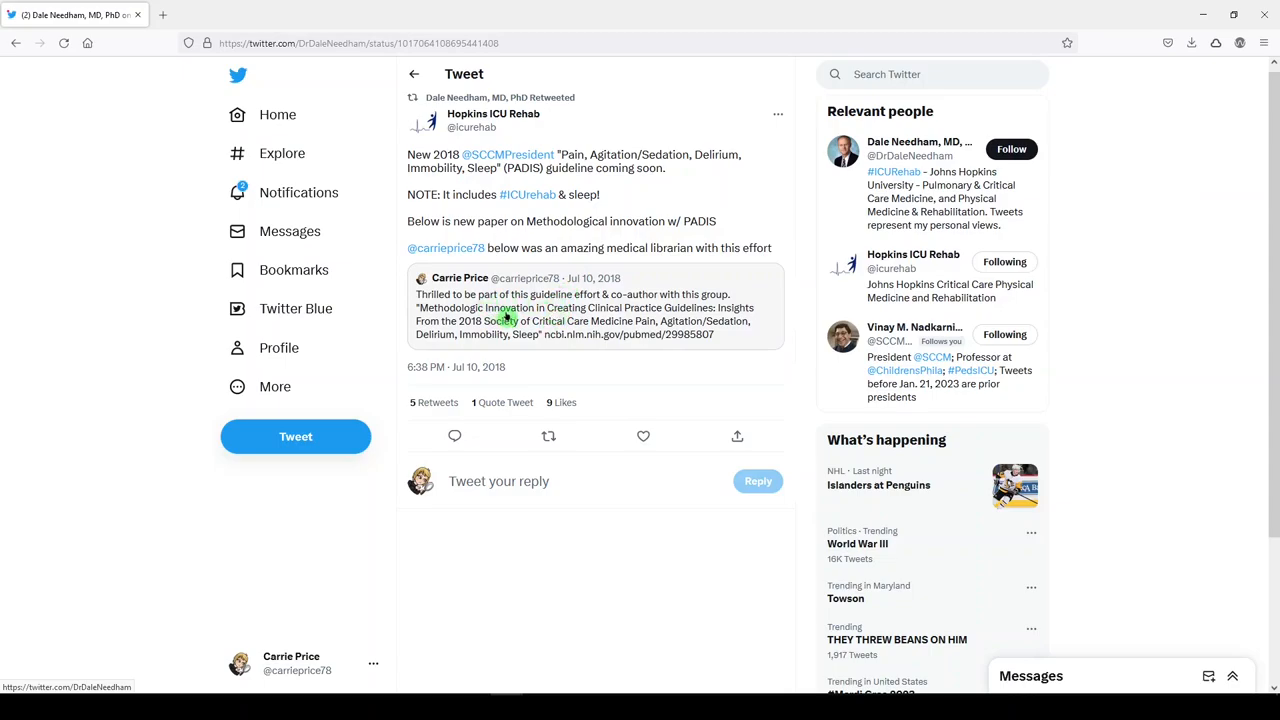
Step: Read the 2018 PADIS guideline tweet and return to Carrie Price's Lens profile
left_click(540, 314)
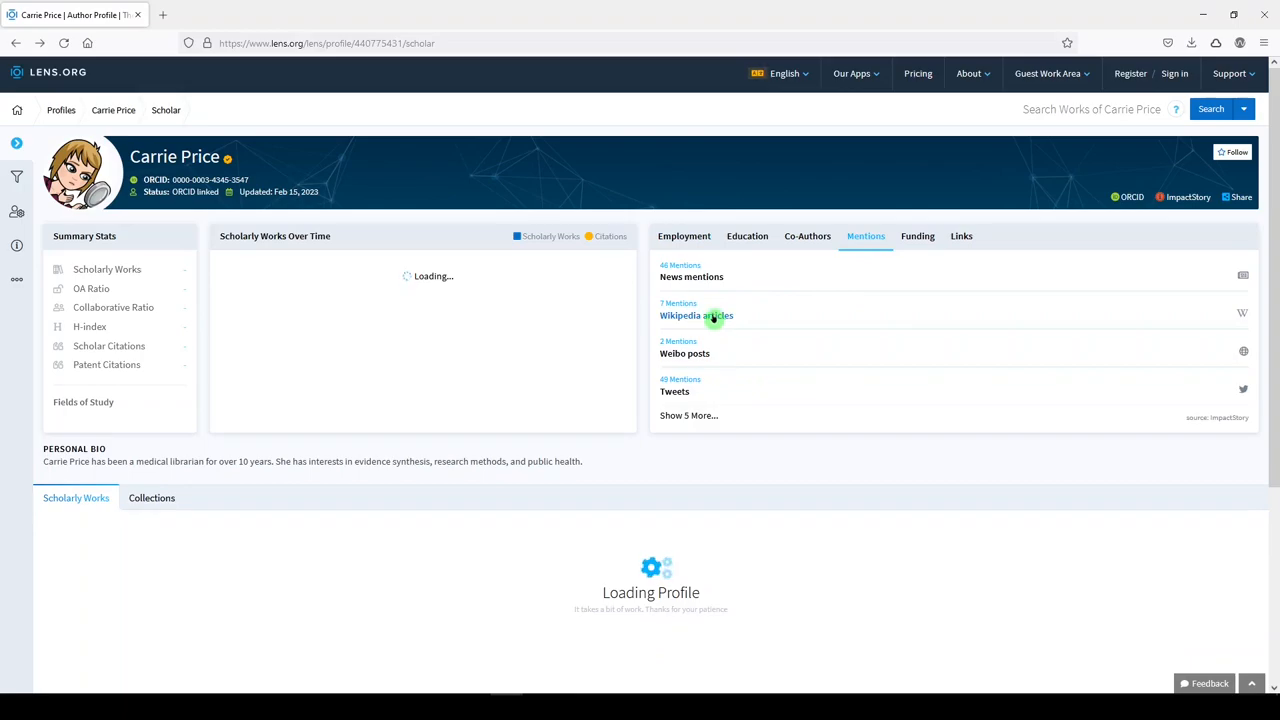
Step: Check her Wikipedia mentions, then expand and scroll the full list of mention sources
left_click(696, 315)
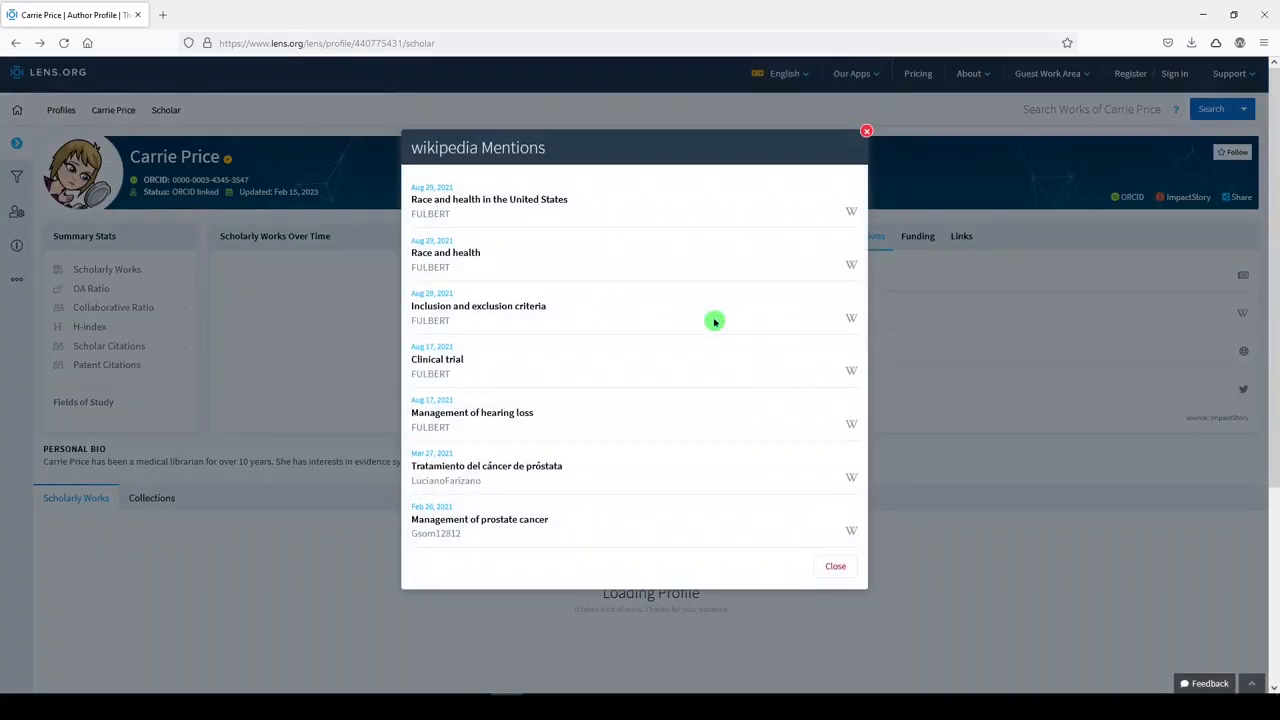
mouse_move(938, 109)
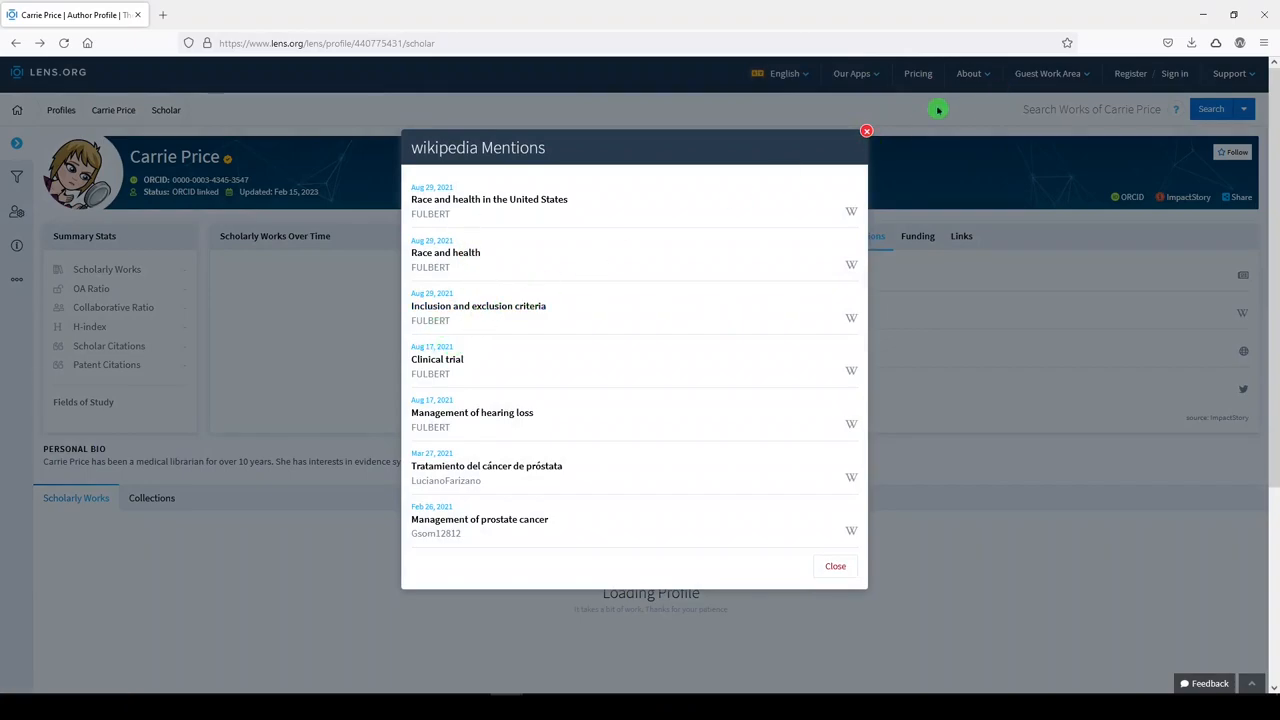
left_click(866, 131)
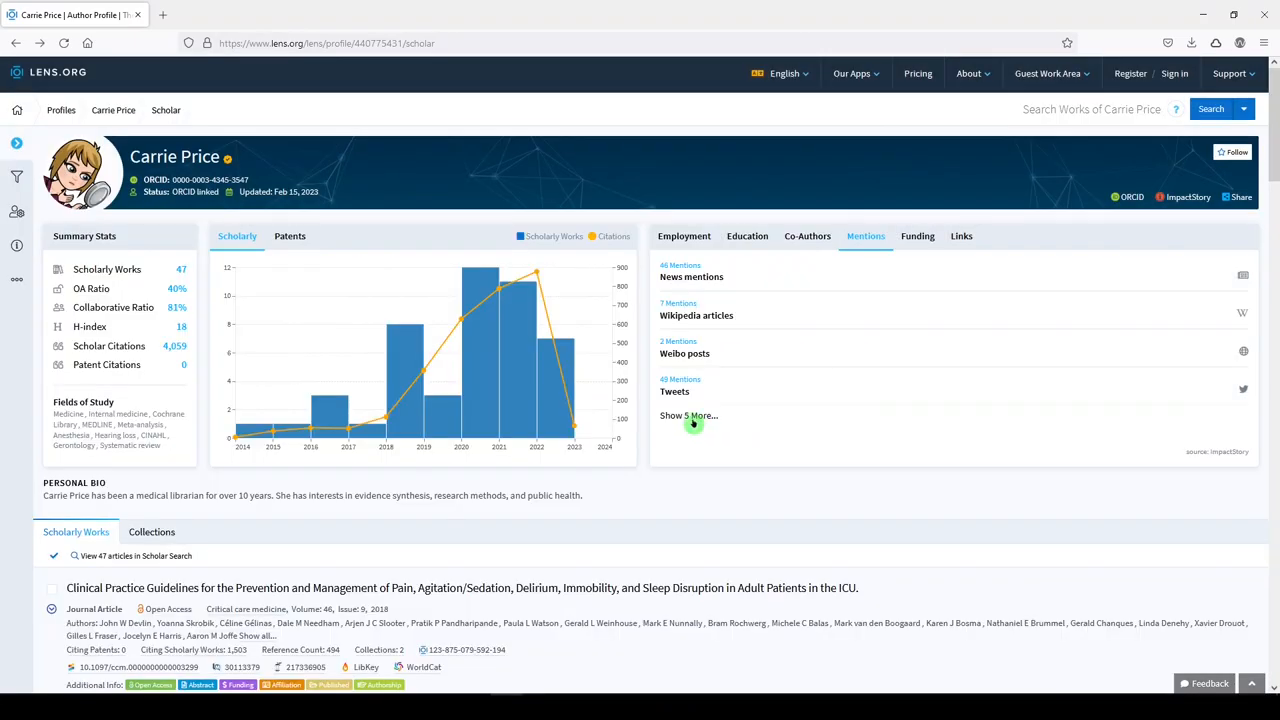
left_click(688, 415)
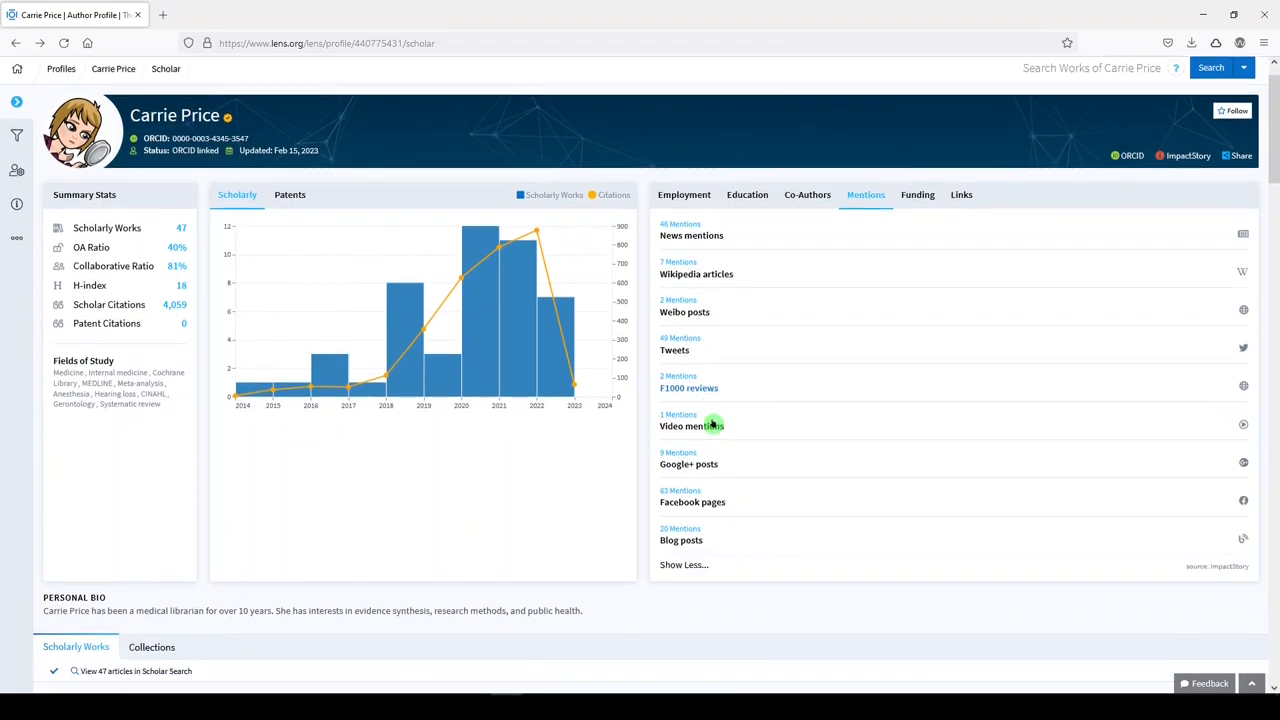
scroll("down", 3)
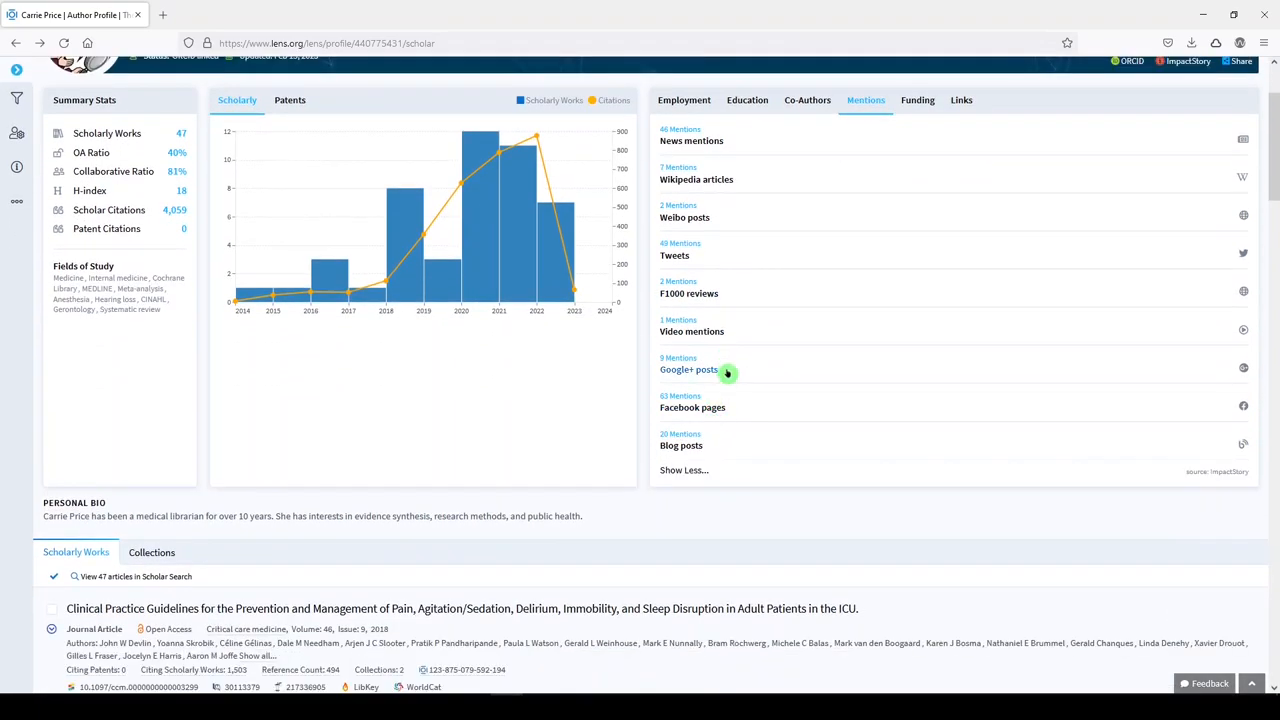
scroll("down", 3)
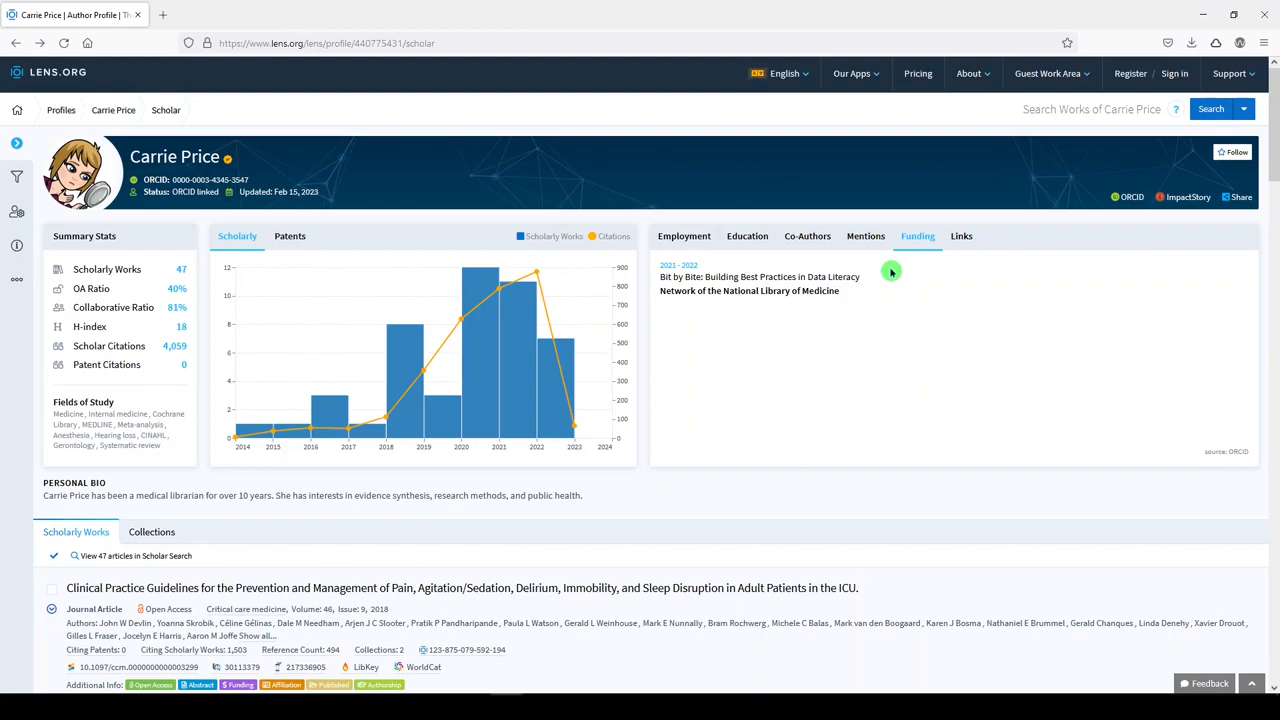
mouse_move(1007, 291)
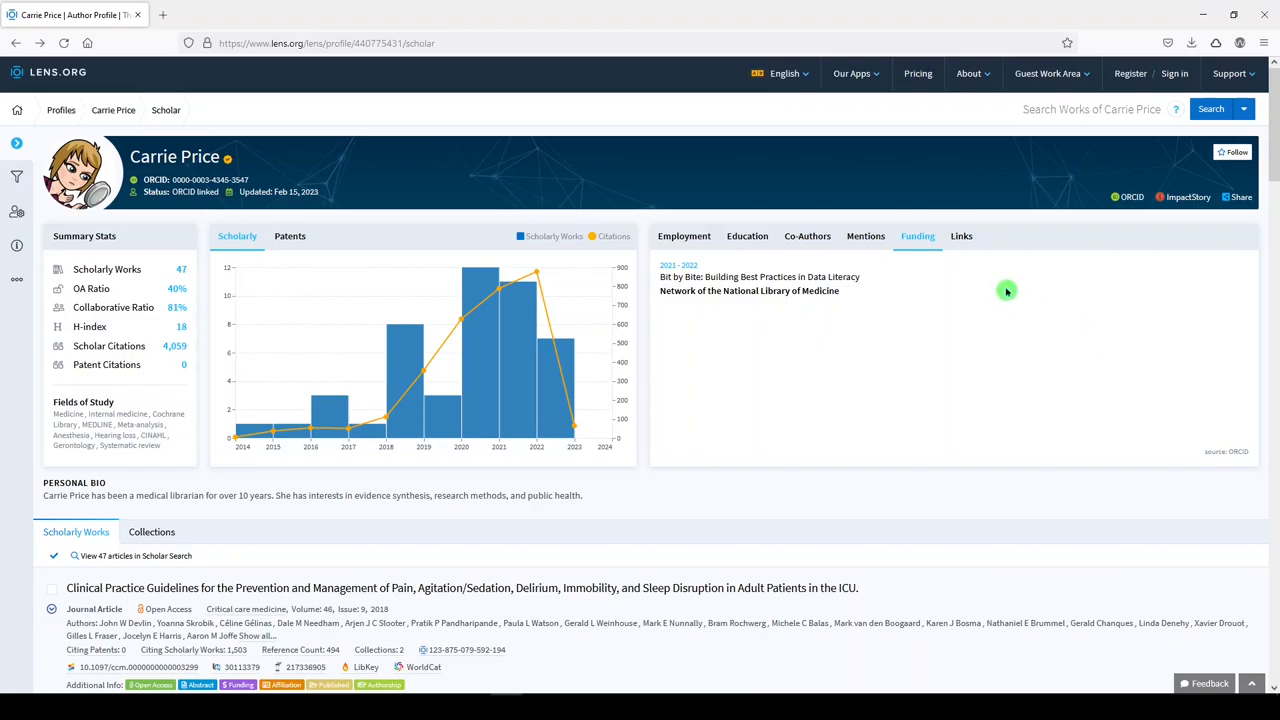
Step: Show the Links tab listing her professional site, Twitter and LinkedIn
left_click(960, 236)
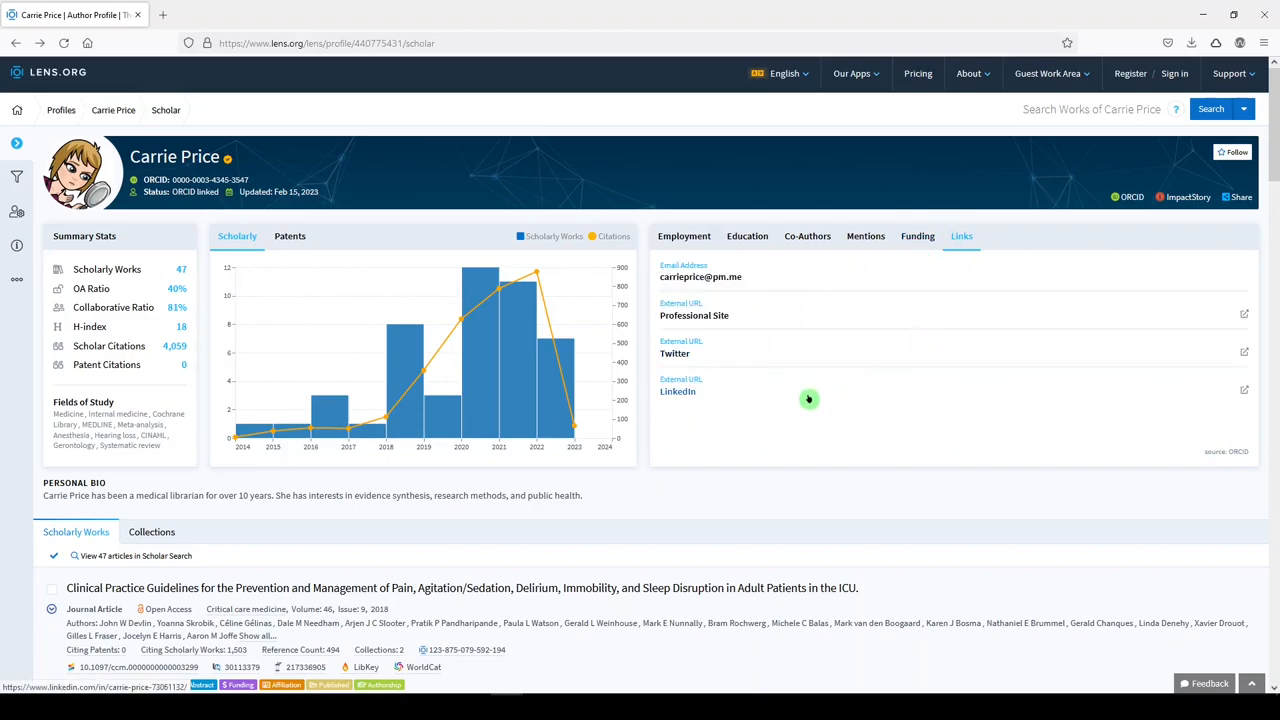
scroll("down", 3)
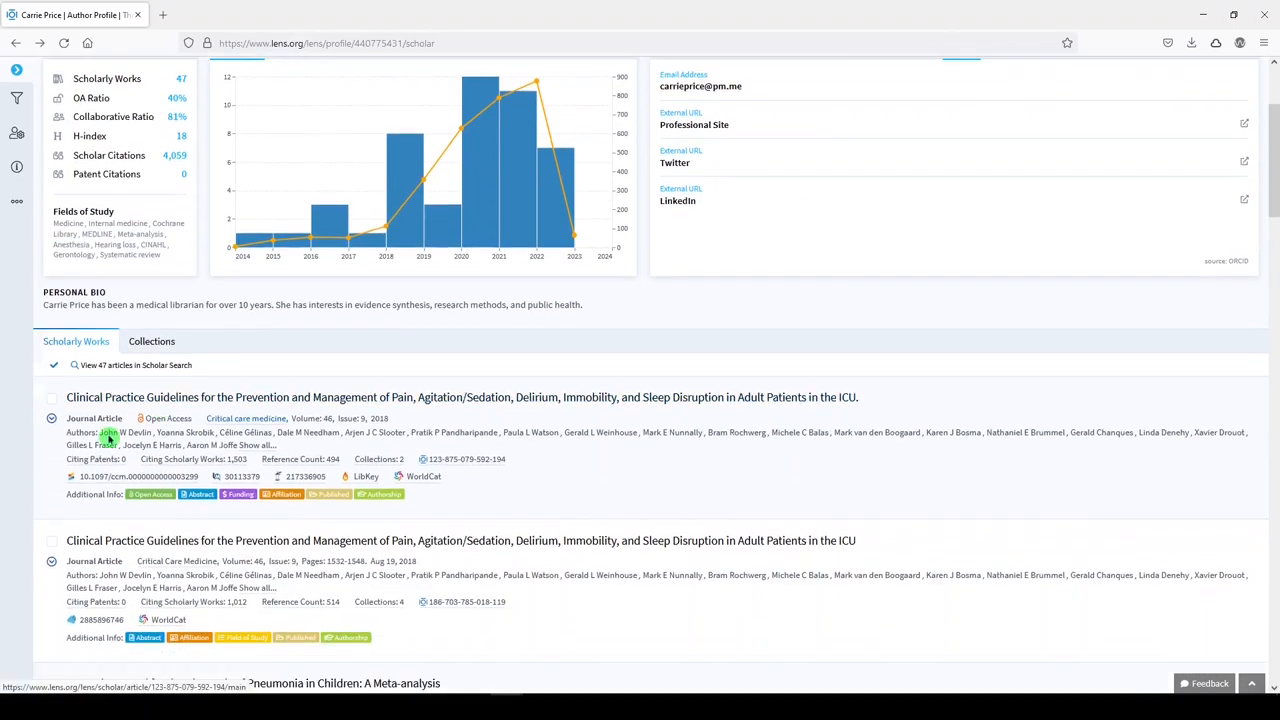
Step: Scroll her works and open 'Lung Ultrasound for the Diagnosis of Pneumonia in Children: A Meta-analysis'
scroll("down", 3)
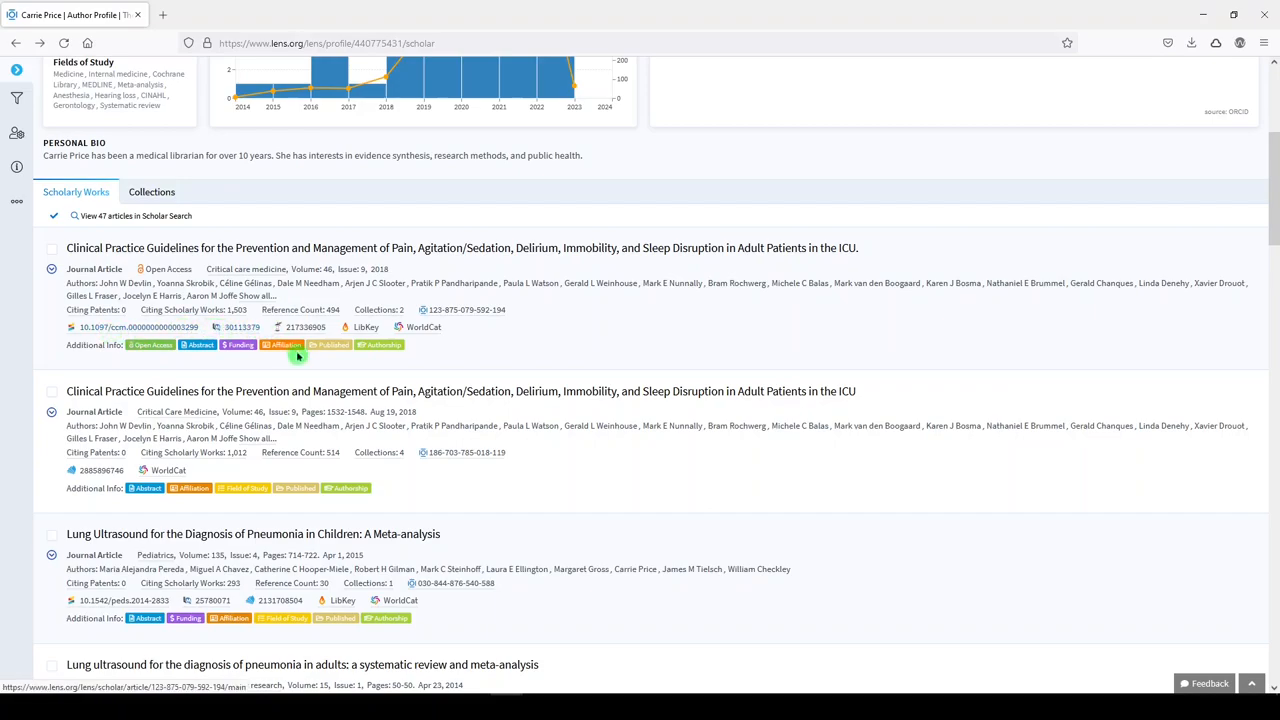
scroll("down", 3)
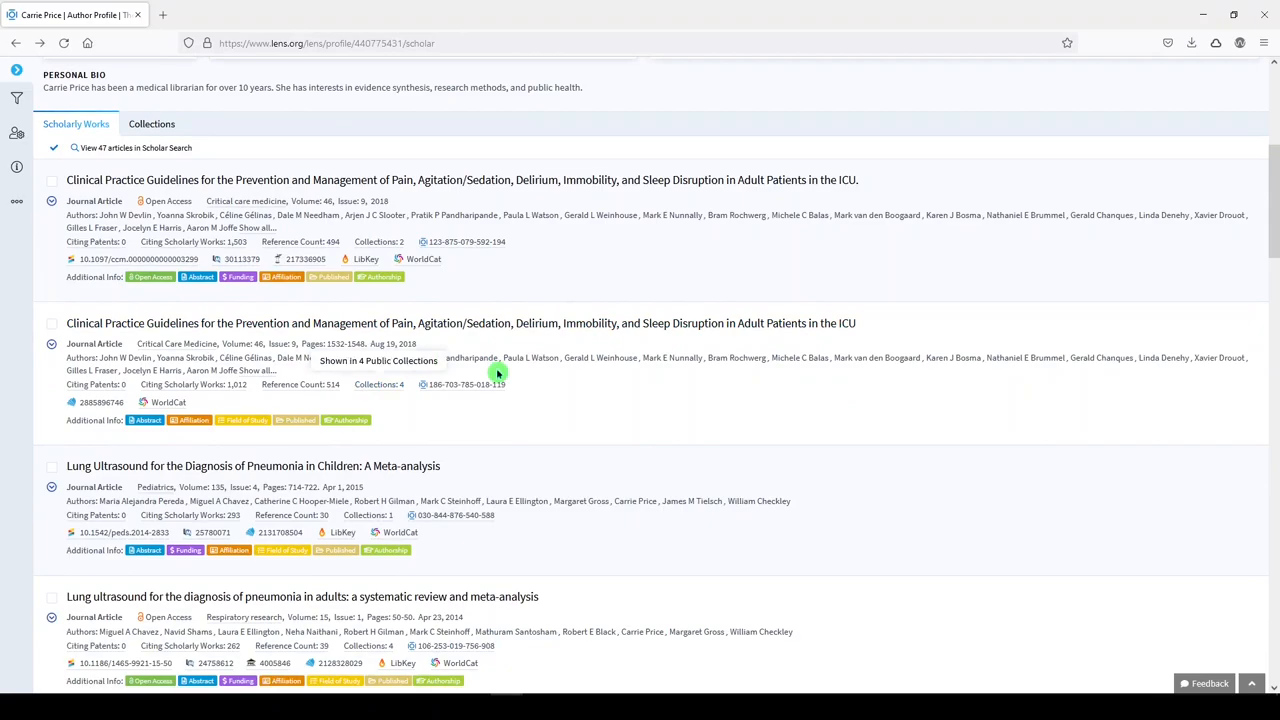
scroll("down", 3)
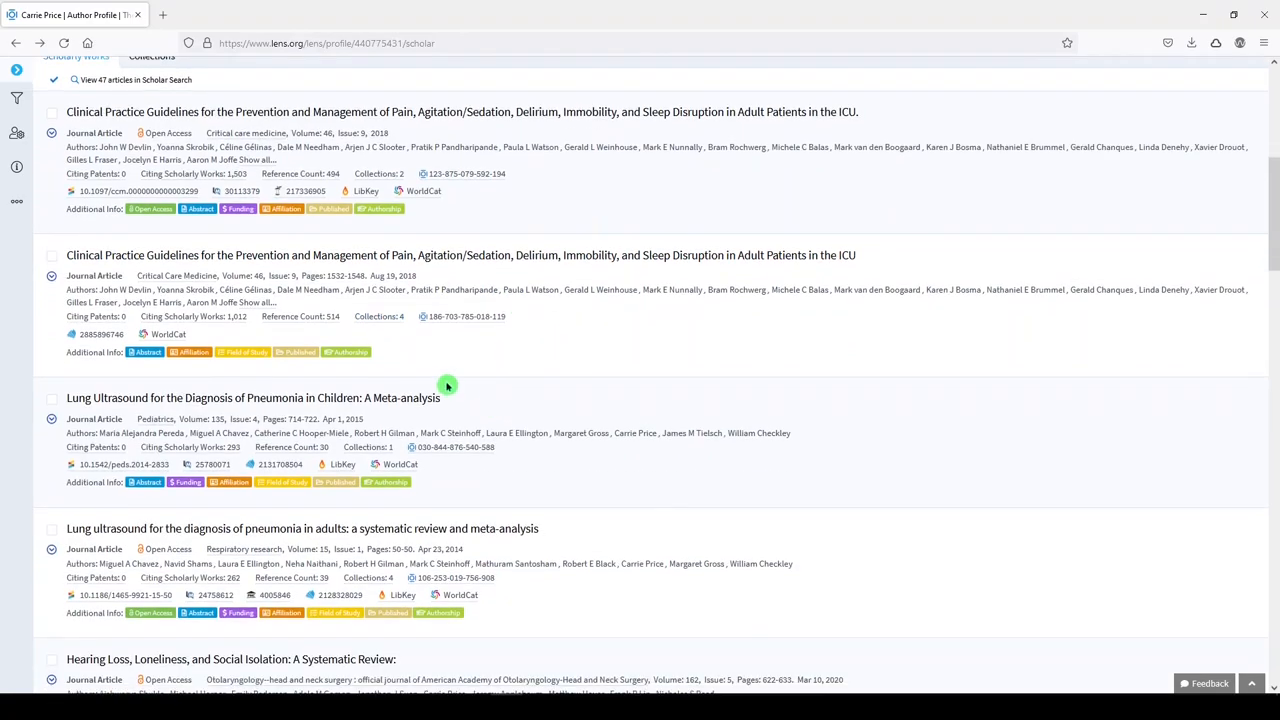
left_click(254, 398)
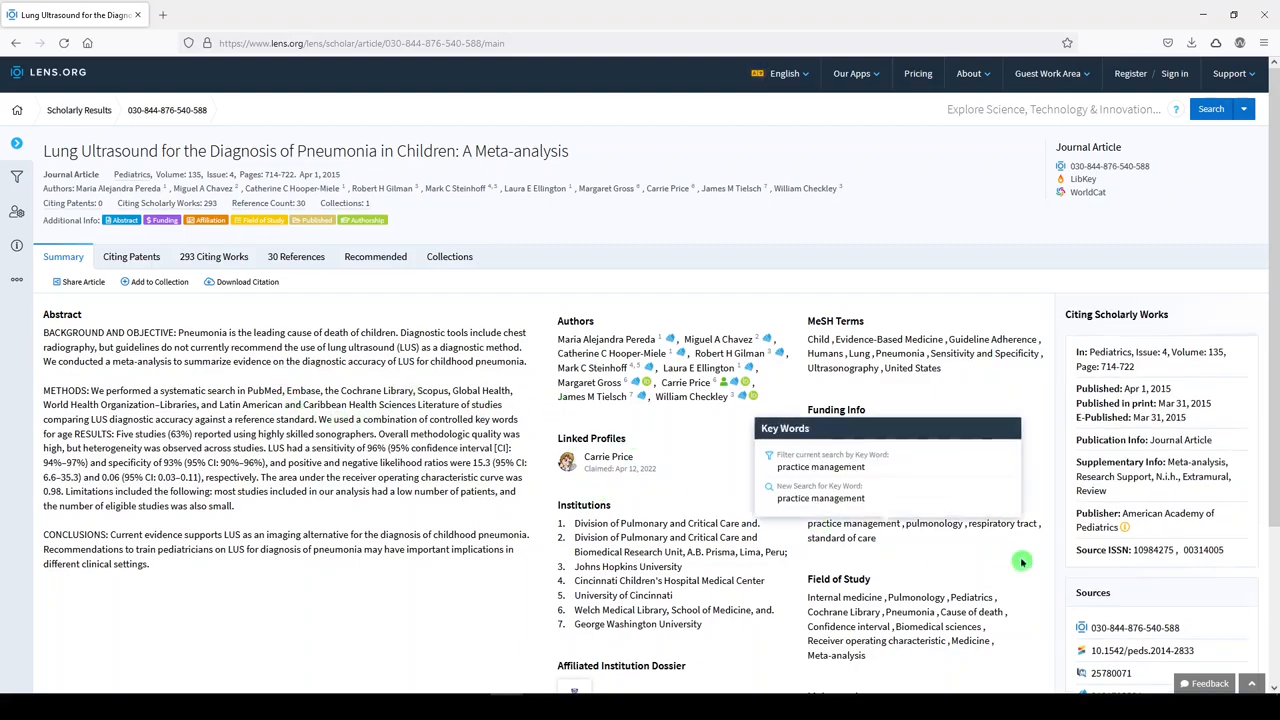
scroll("down", 3)
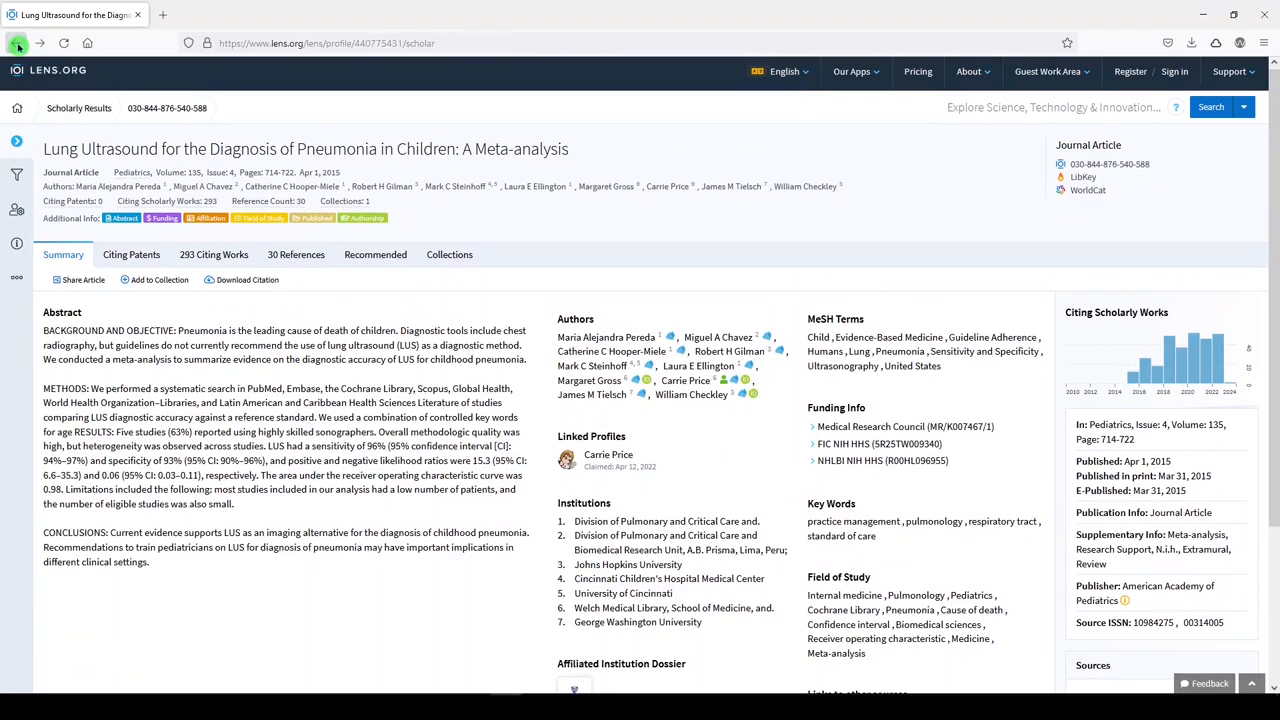
Step: Return to Carrie Price's Lens author profile from the ImpactStory page
left_click(608, 455)
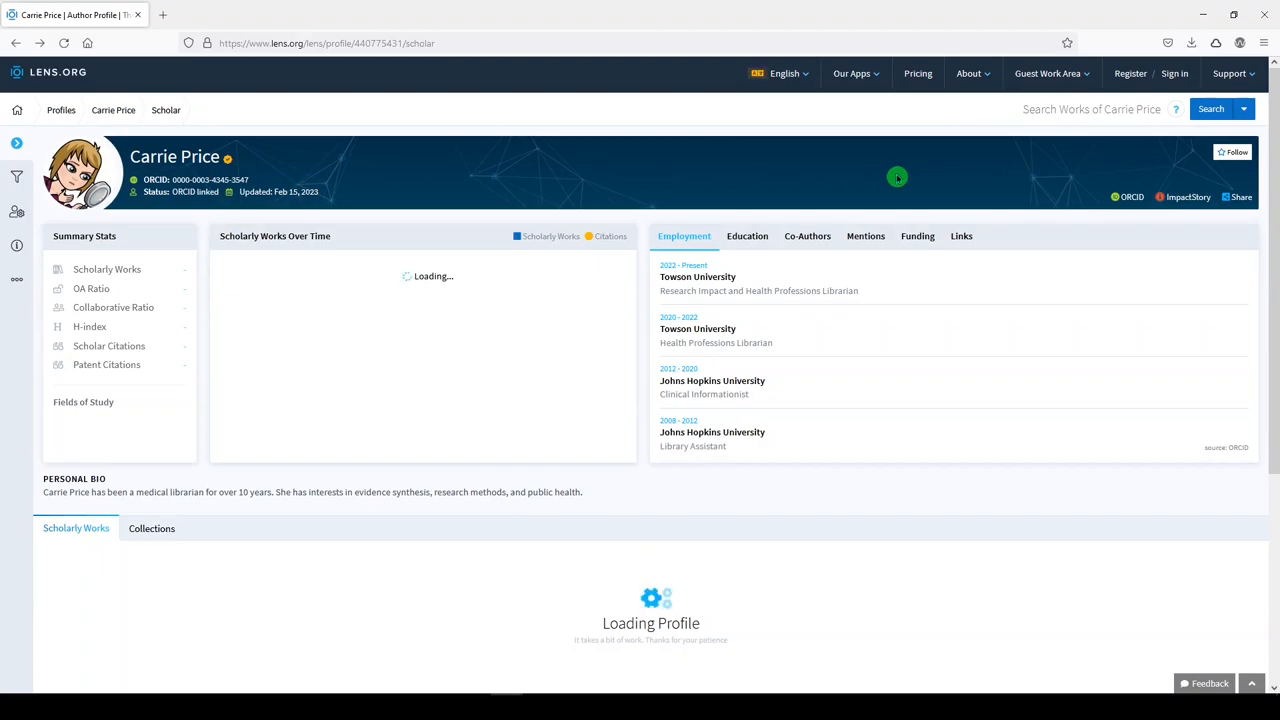
mouse_move(915, 176)
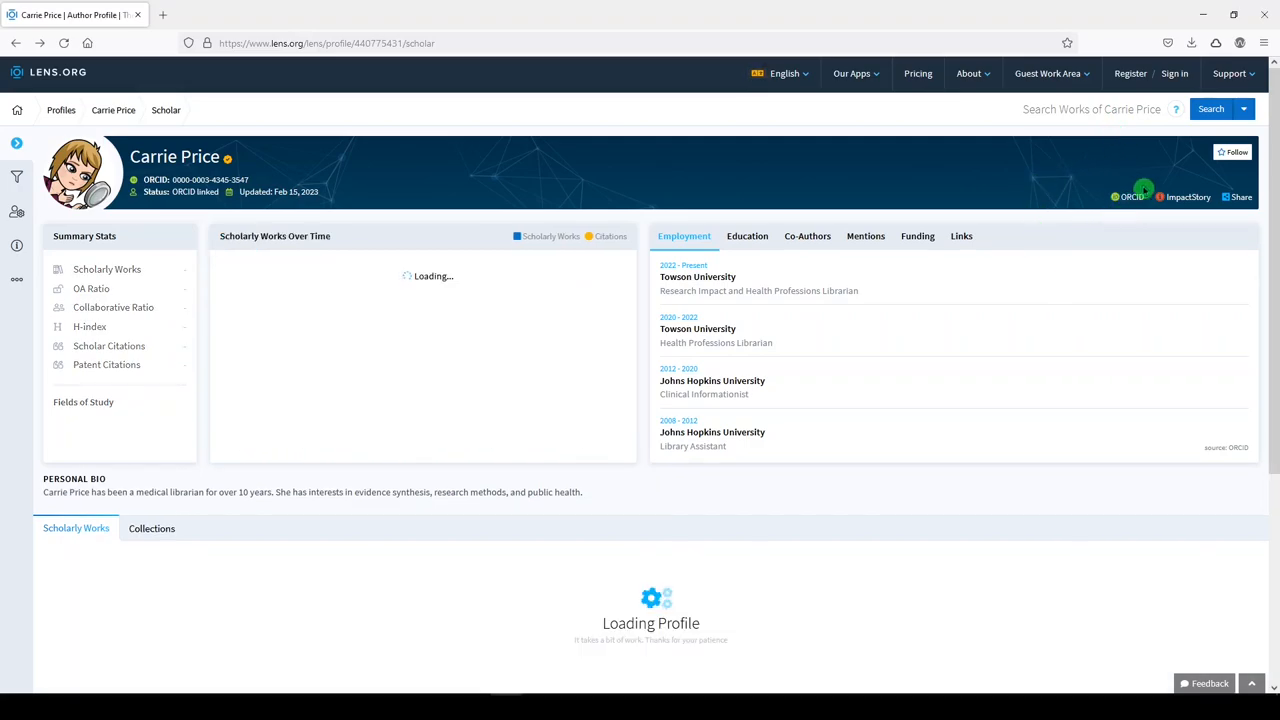
mouse_move(1183, 198)
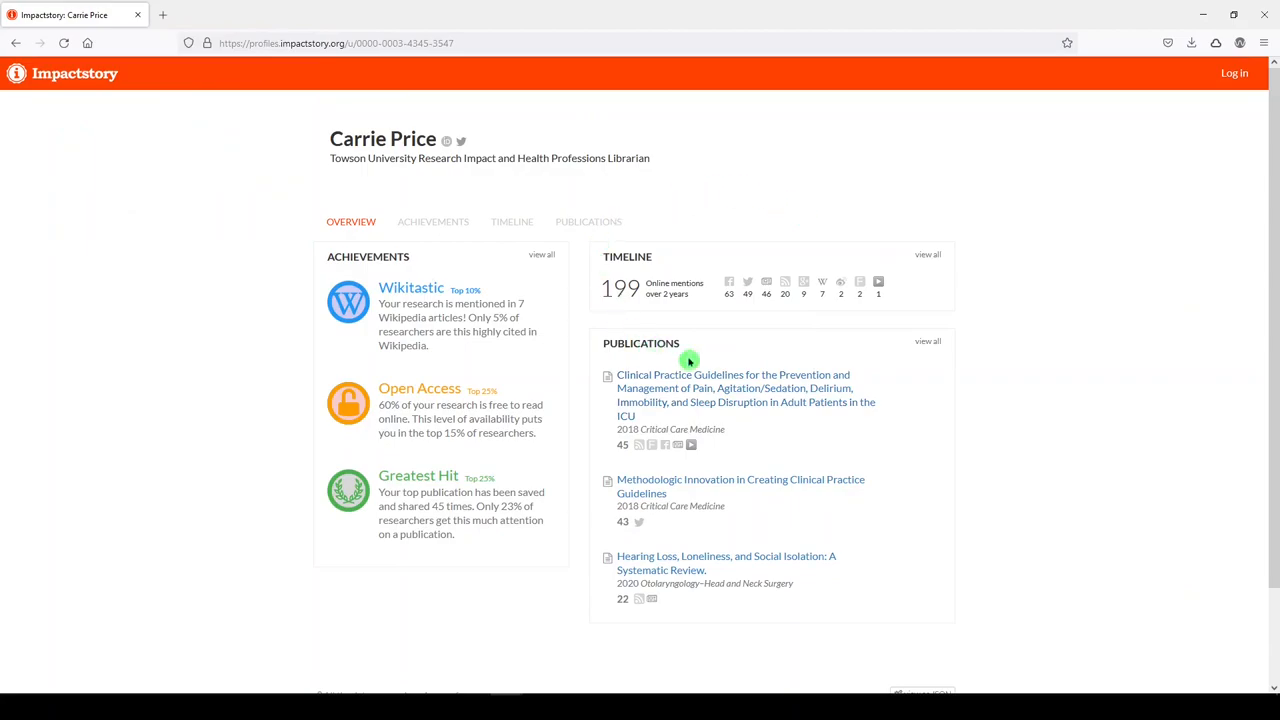
mouse_move(1016, 161)
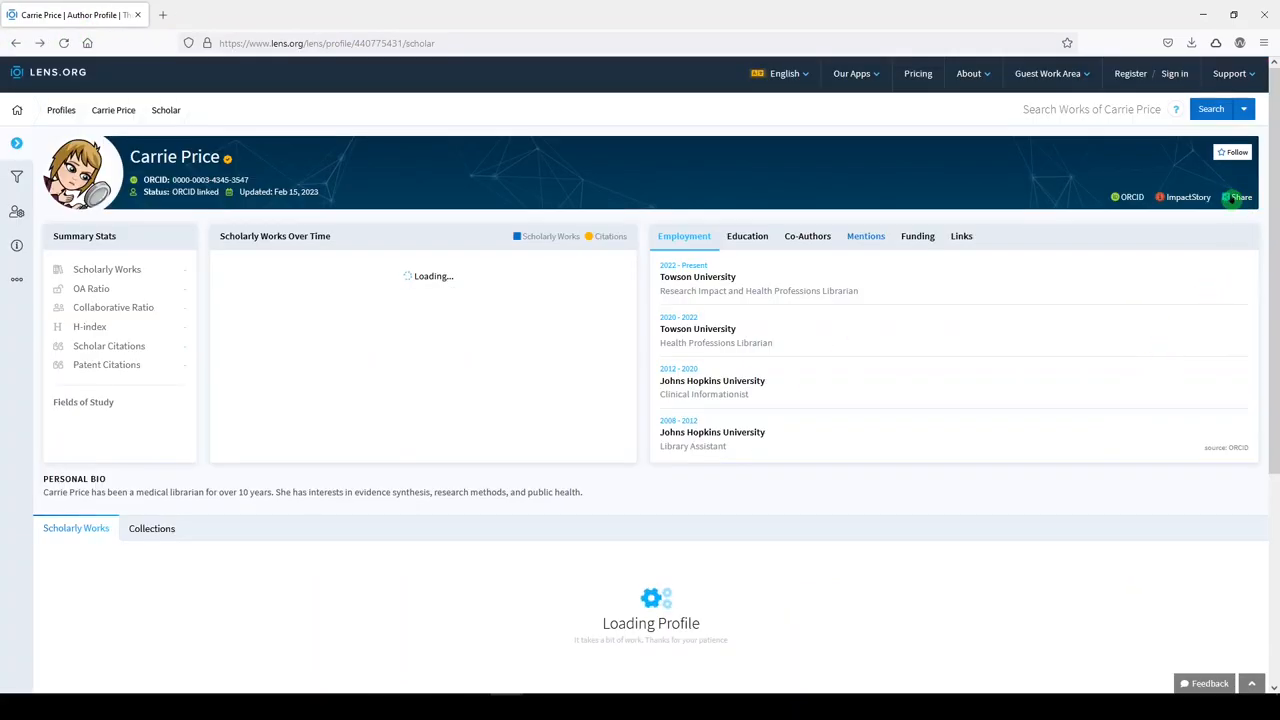
left_click(1238, 197)
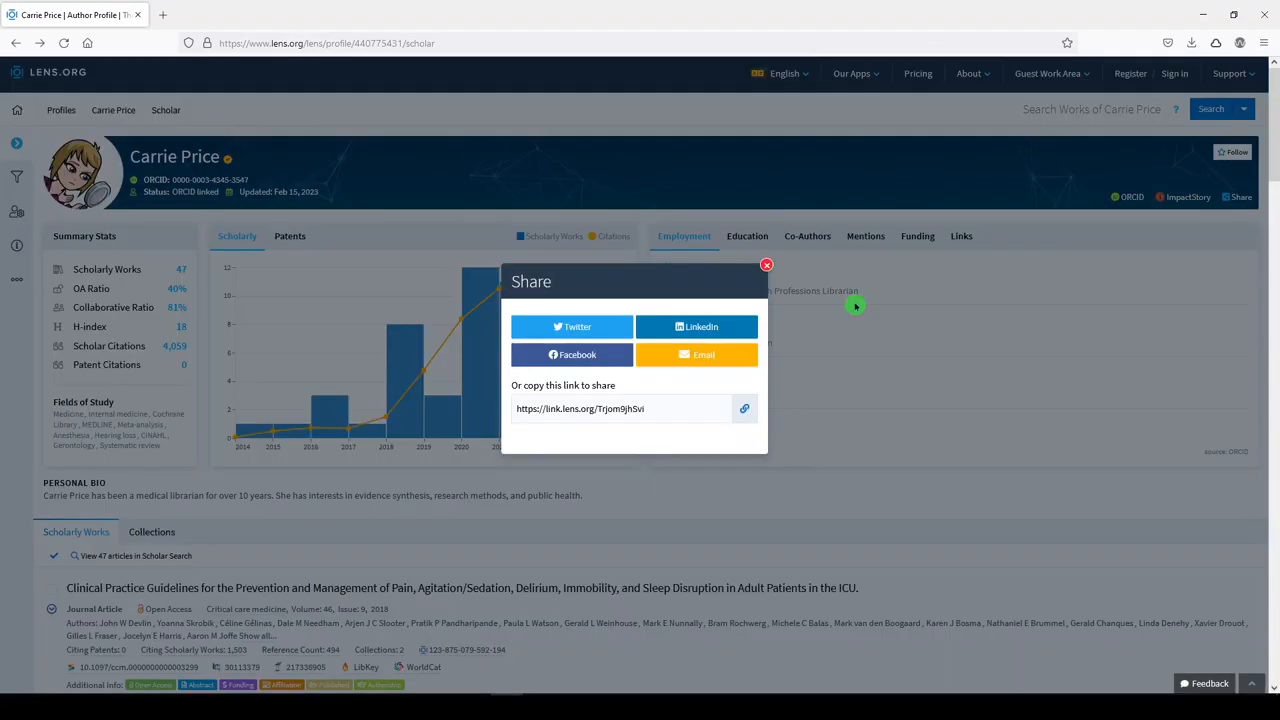
mouse_move(571, 326)
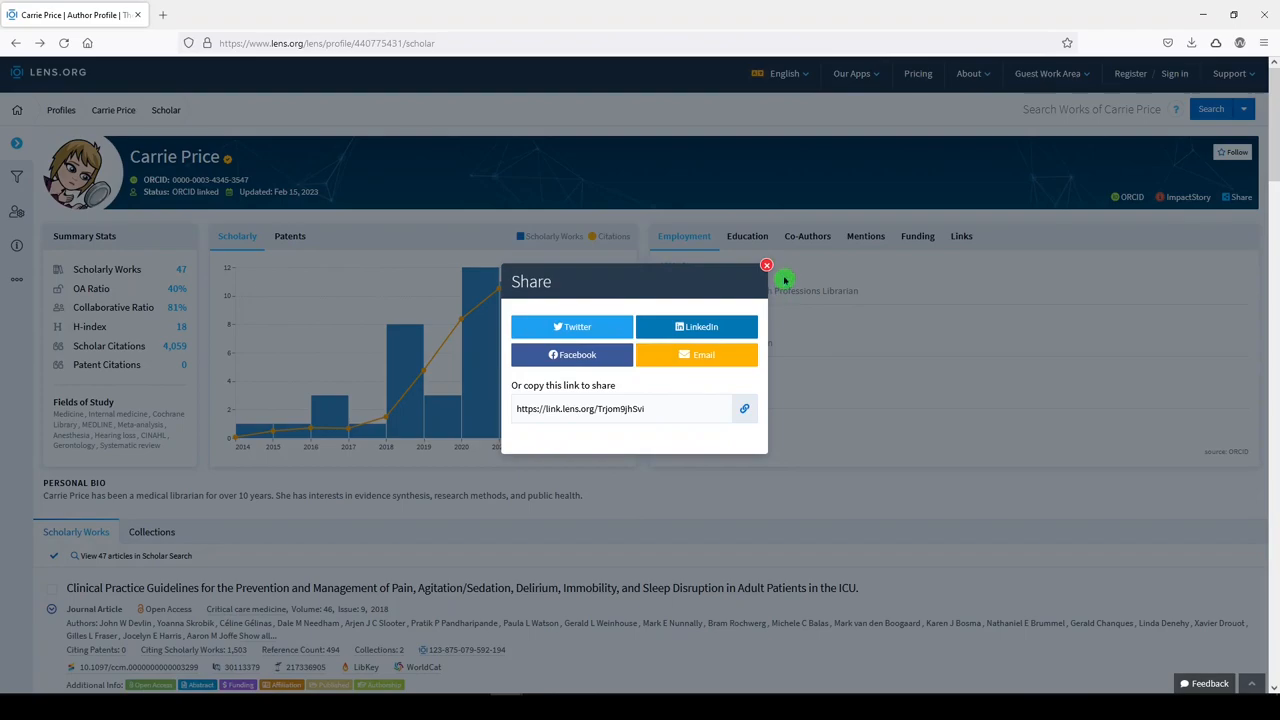
left_click(767, 265)
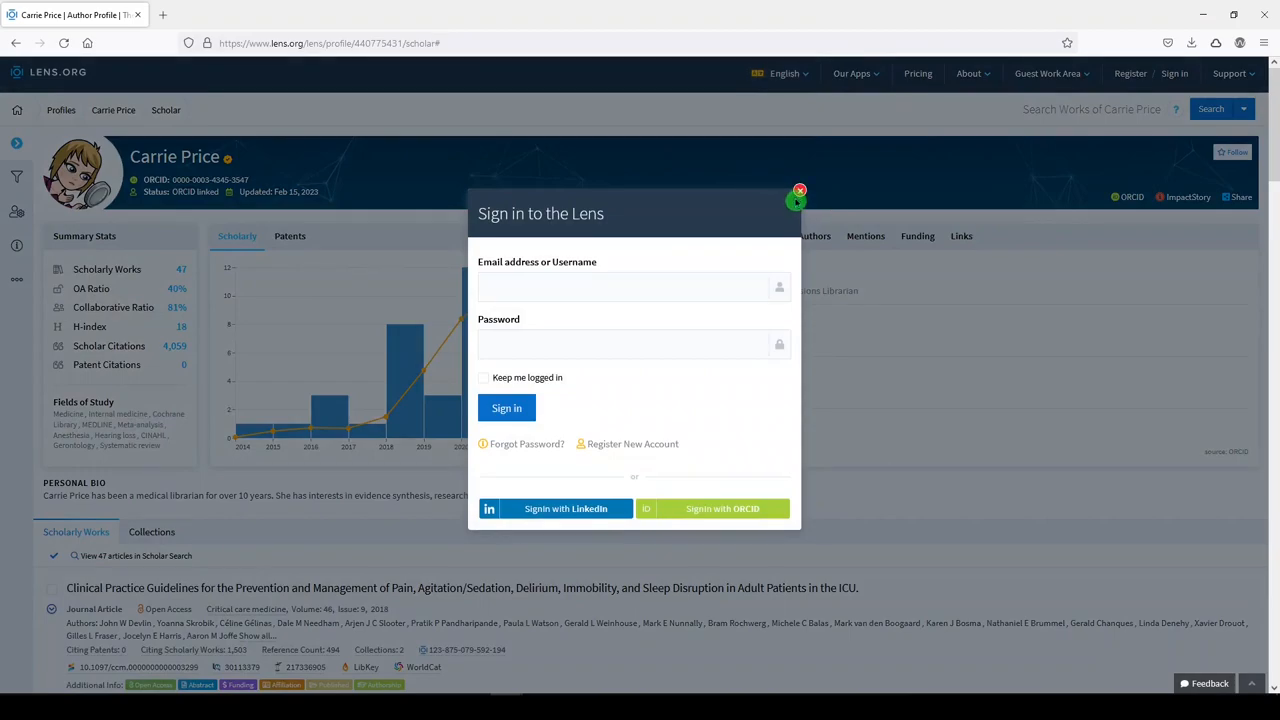
left_click(799, 191)
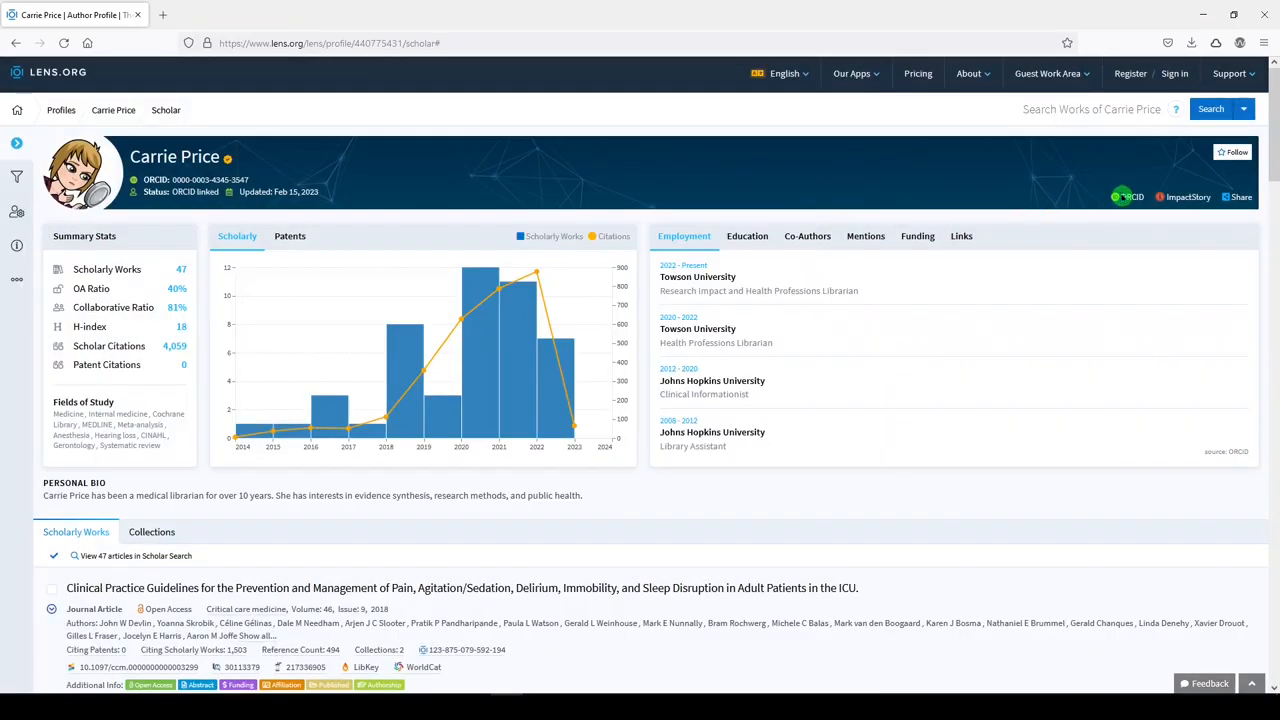
mouse_move(940, 239)
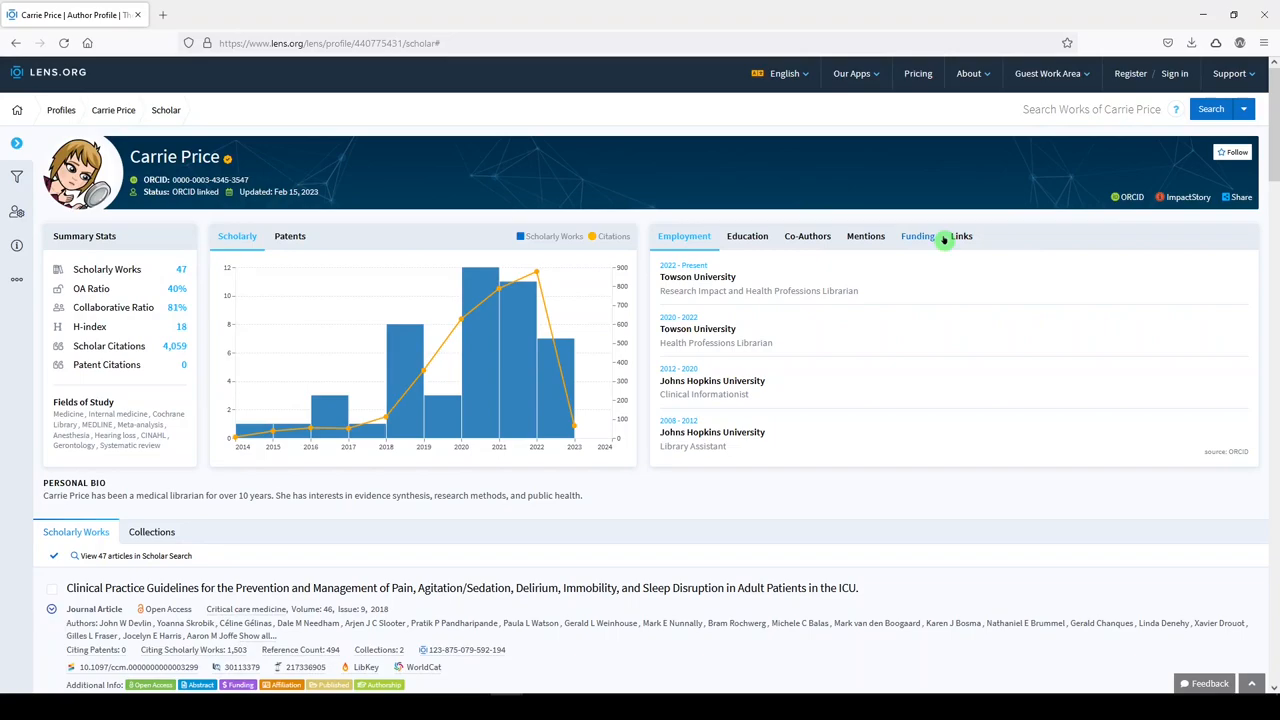